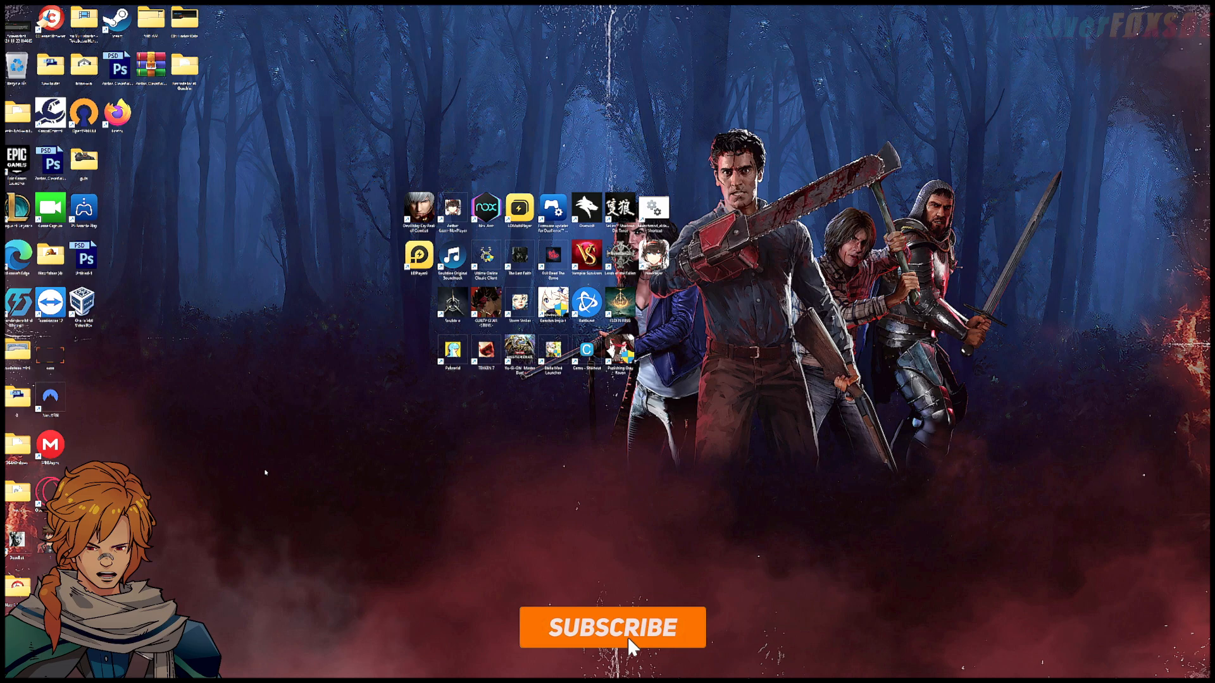
# Launch the web browser showing the Devil May Cry: Peak of Combat official website
pyautogui.click(613, 628)
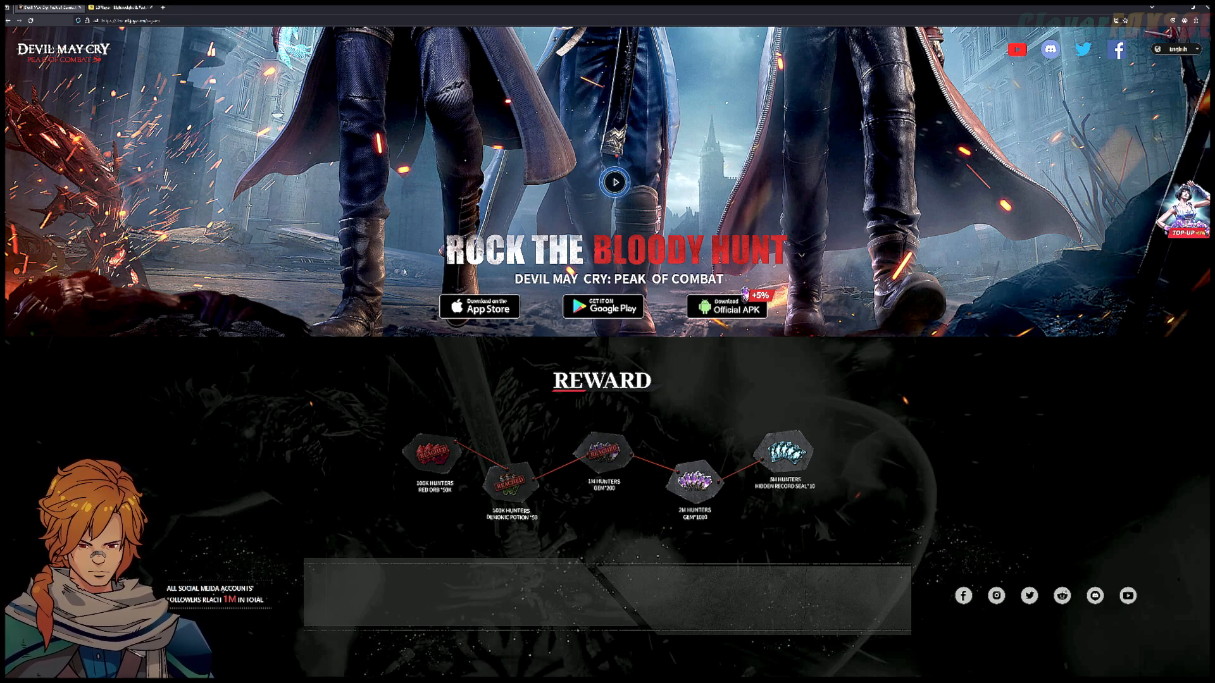
# Switch to the LDPlayer website tab, then open and dismiss the Support dropdown
pyautogui.click(116, 7)
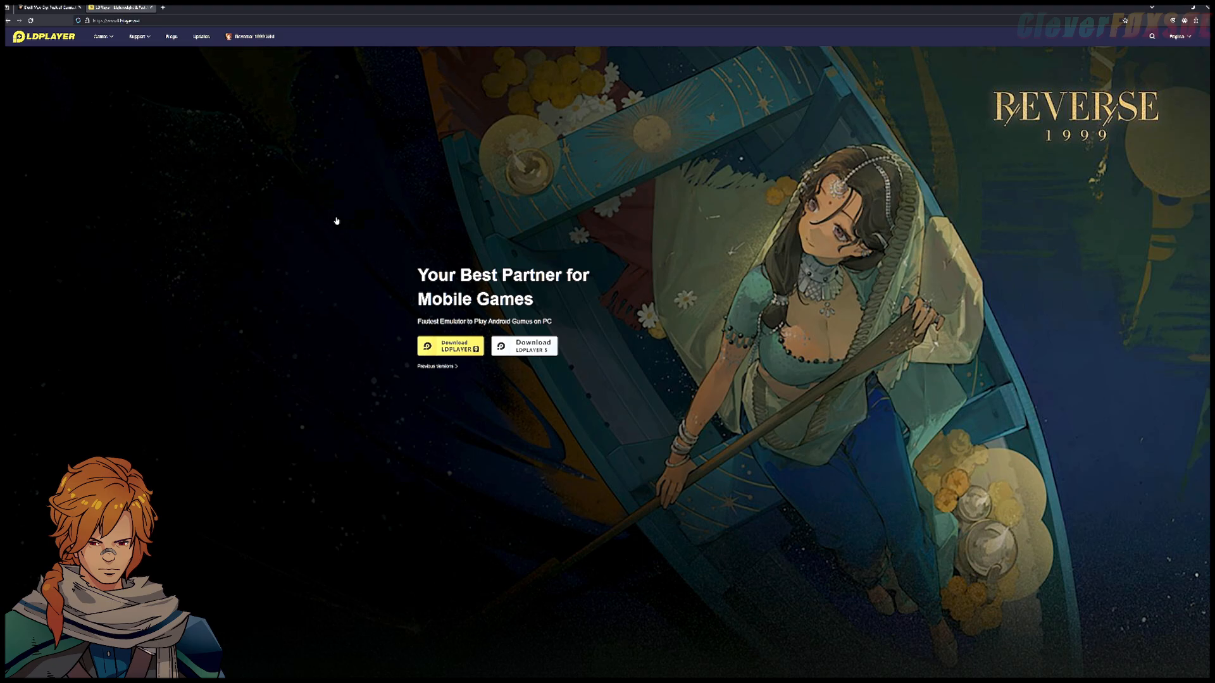
pyautogui.click(138, 36)
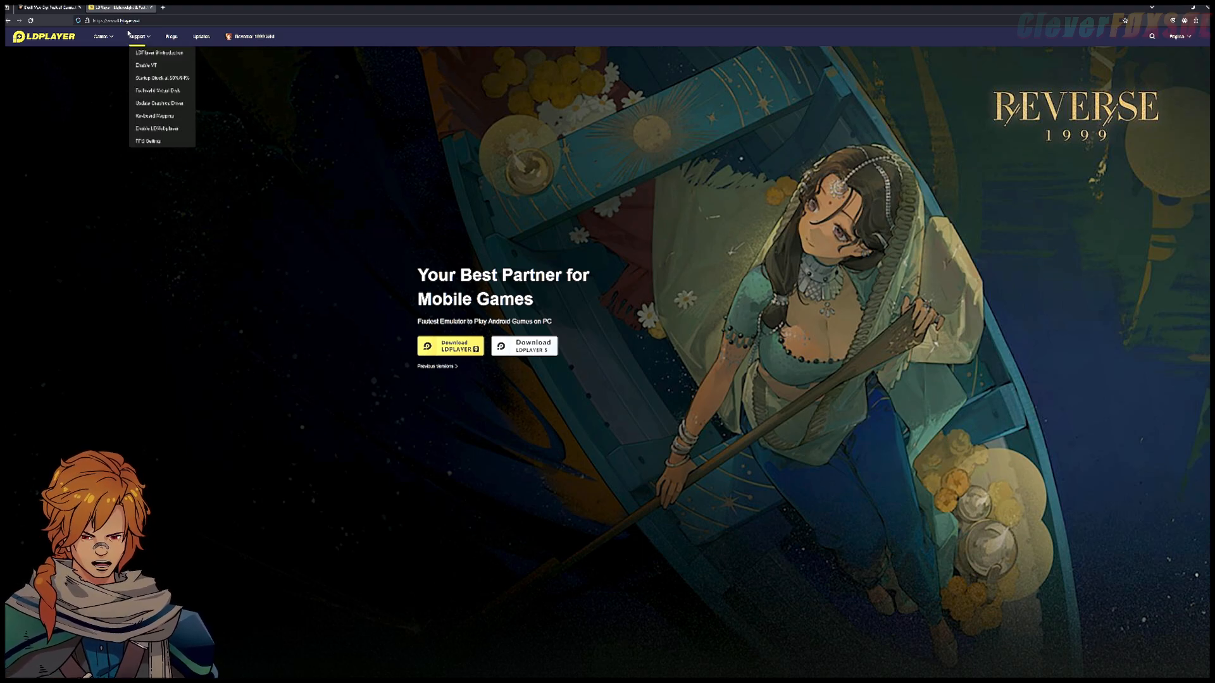
pyautogui.click(531, 306)
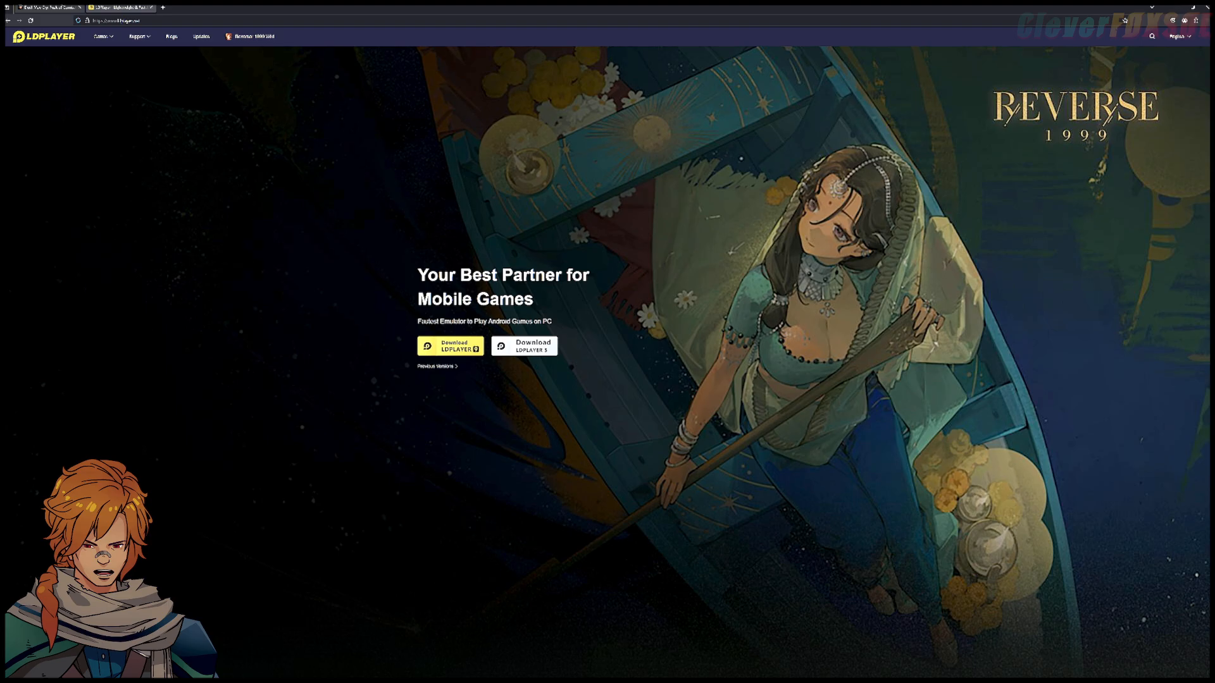
pyautogui.moveTo(302, 310)
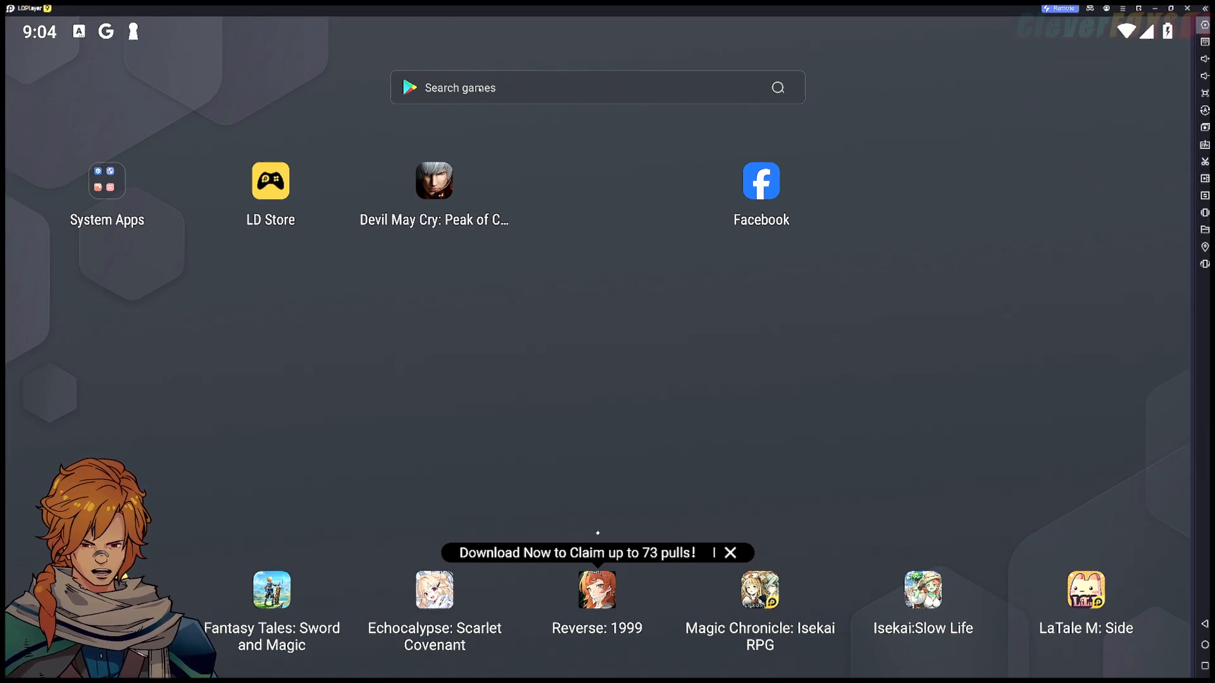
pyautogui.click(596, 88)
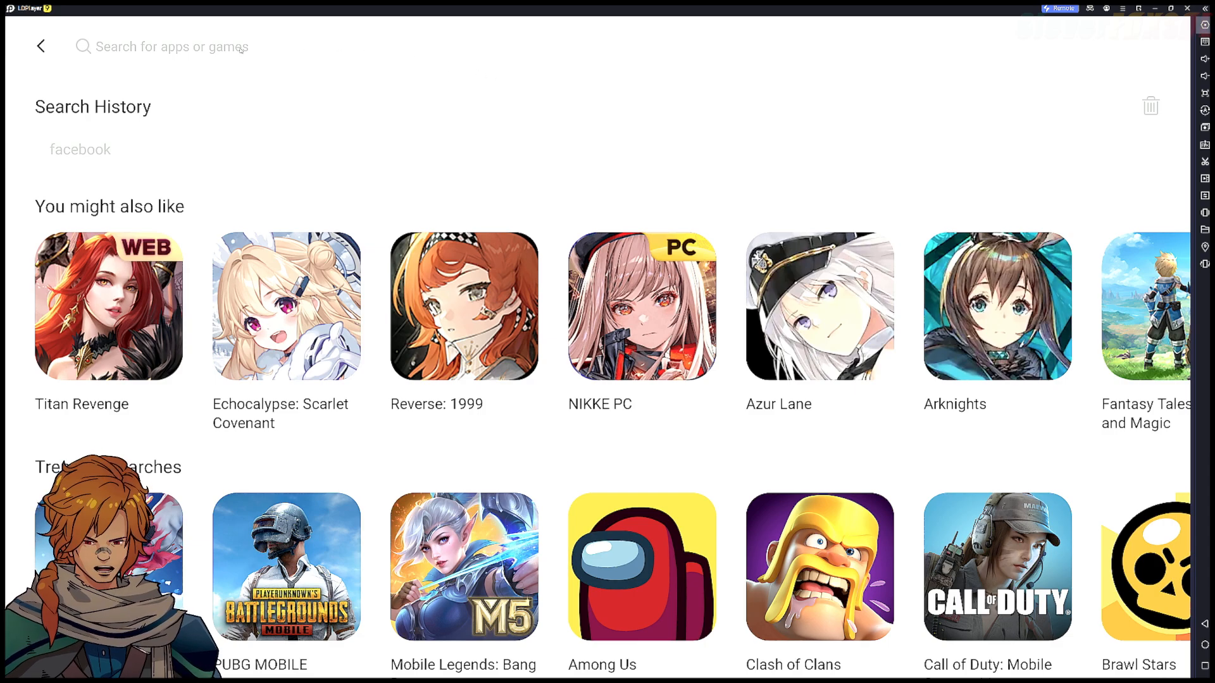
pyautogui.write('devil may cr')
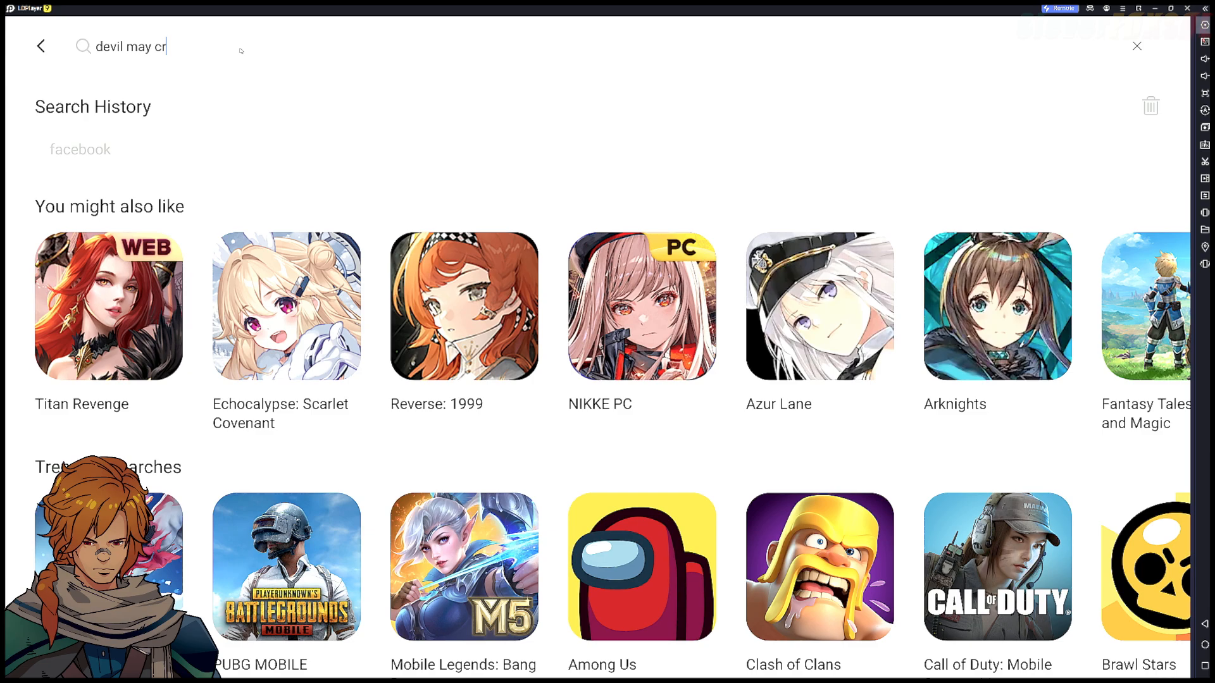
pyautogui.write('y')
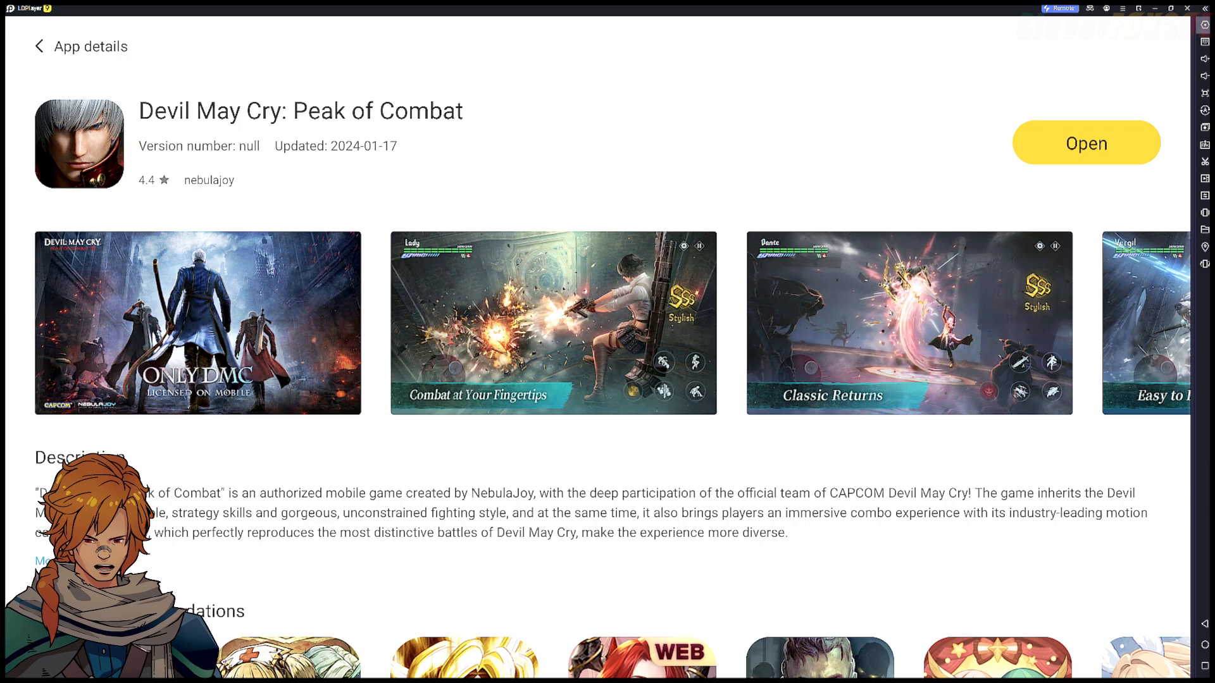
pyautogui.click(40, 46)
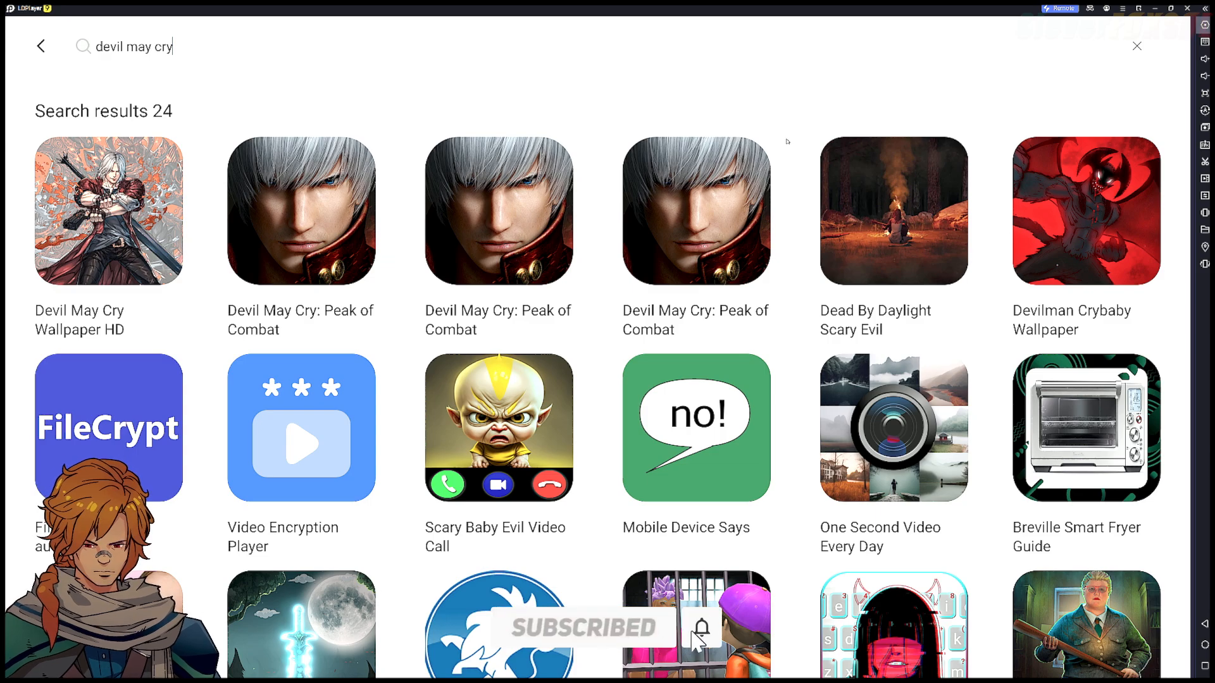
pyautogui.click(1136, 46)
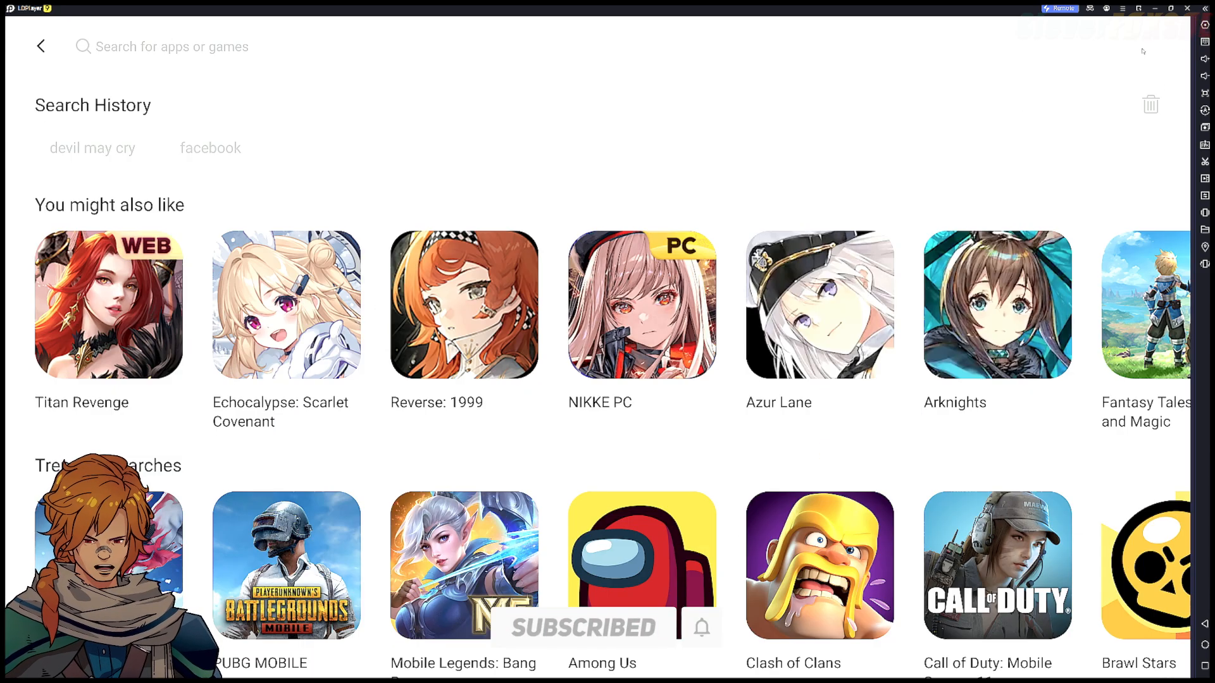
pyautogui.click(170, 46)
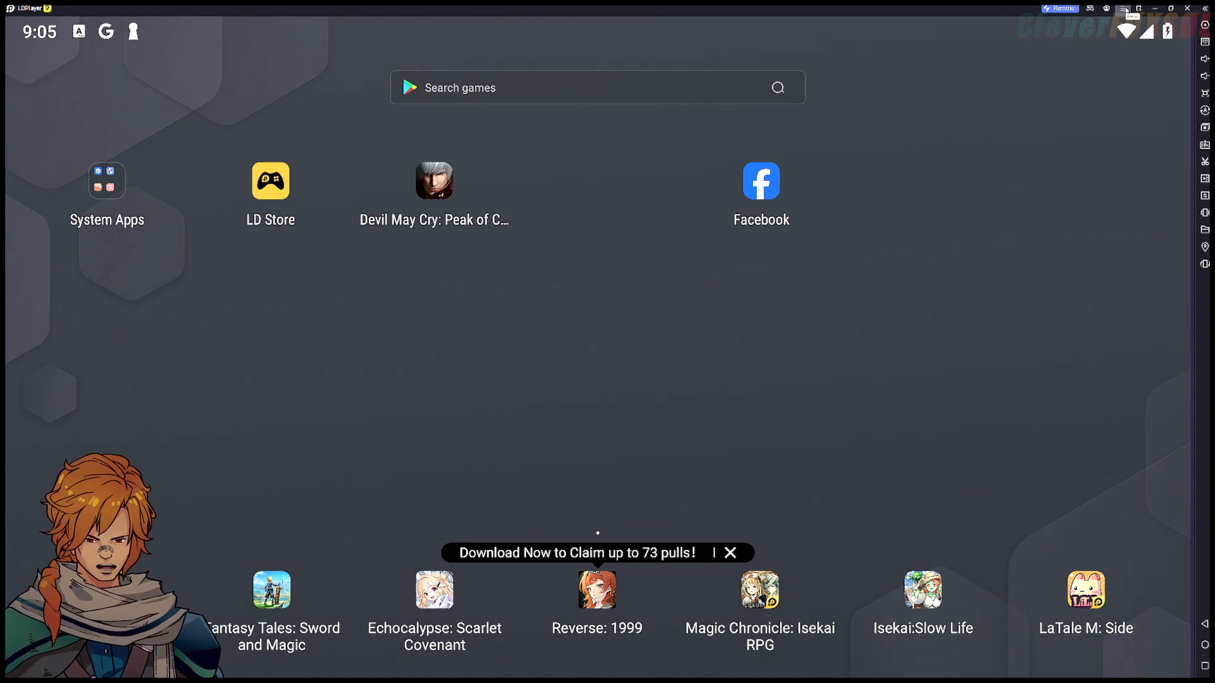
# Open LDPlayer 9 Settings from the title-bar menu after dismissing the menu once
pyautogui.click(1122, 8)
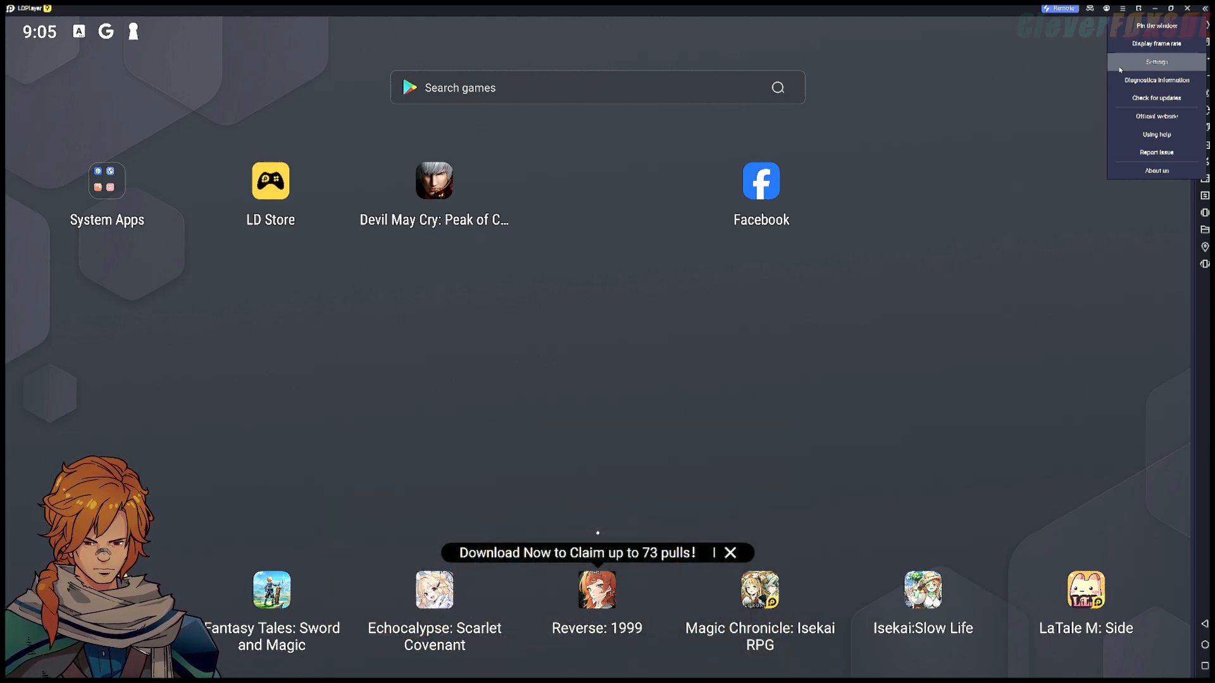
pyautogui.click(1155, 62)
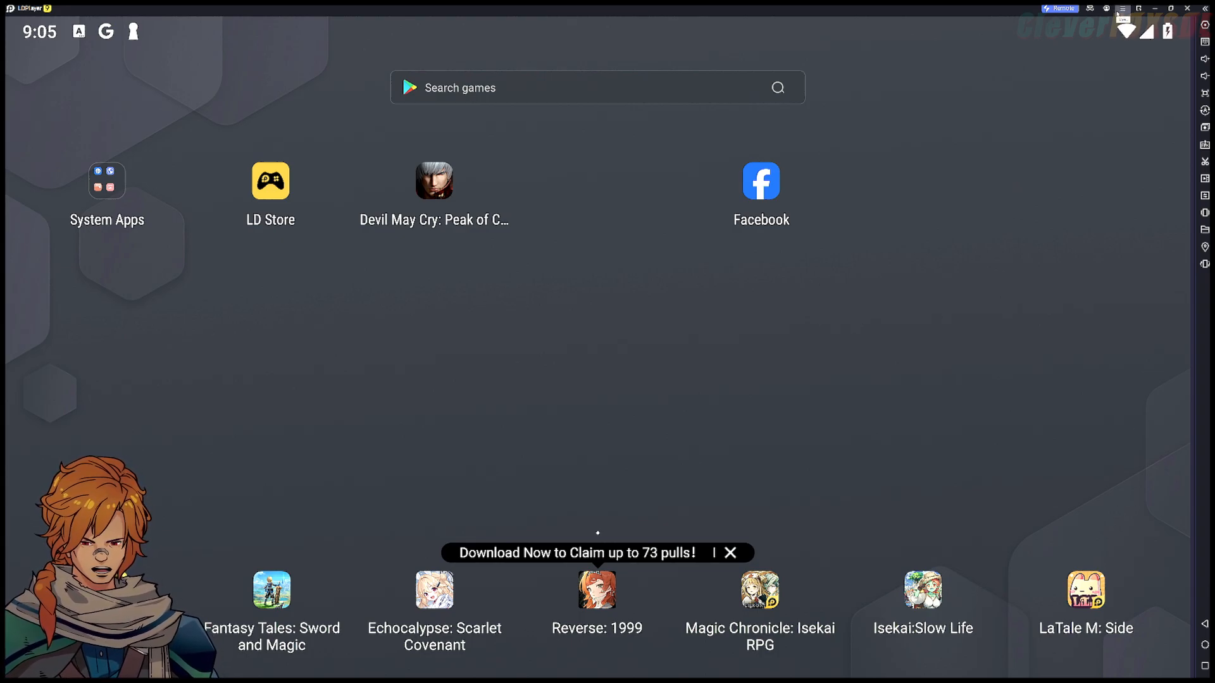
pyautogui.click(1121, 8)
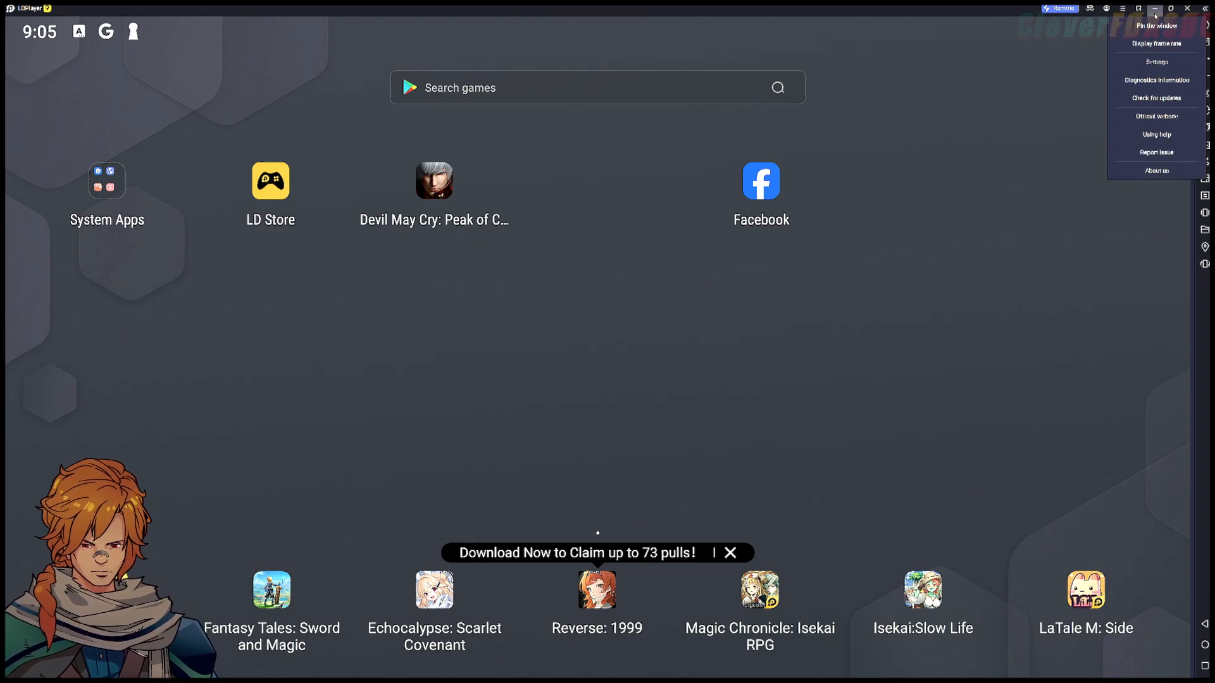
pyautogui.click(1156, 61)
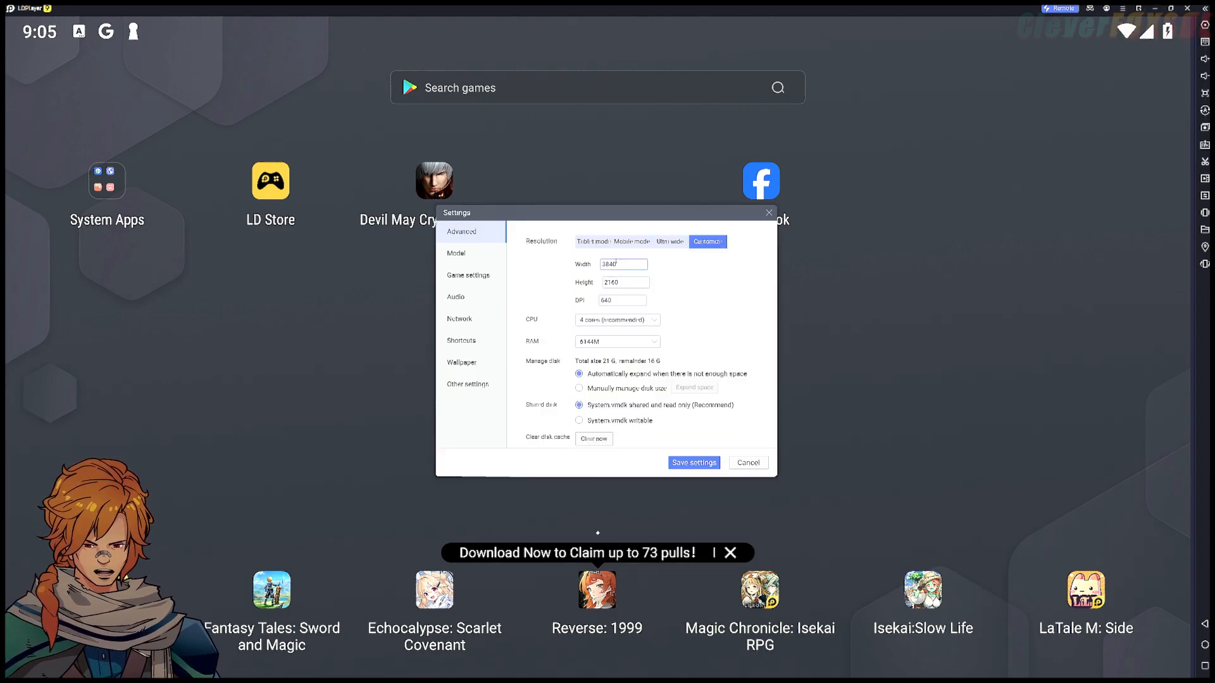
pyautogui.click(593, 241)
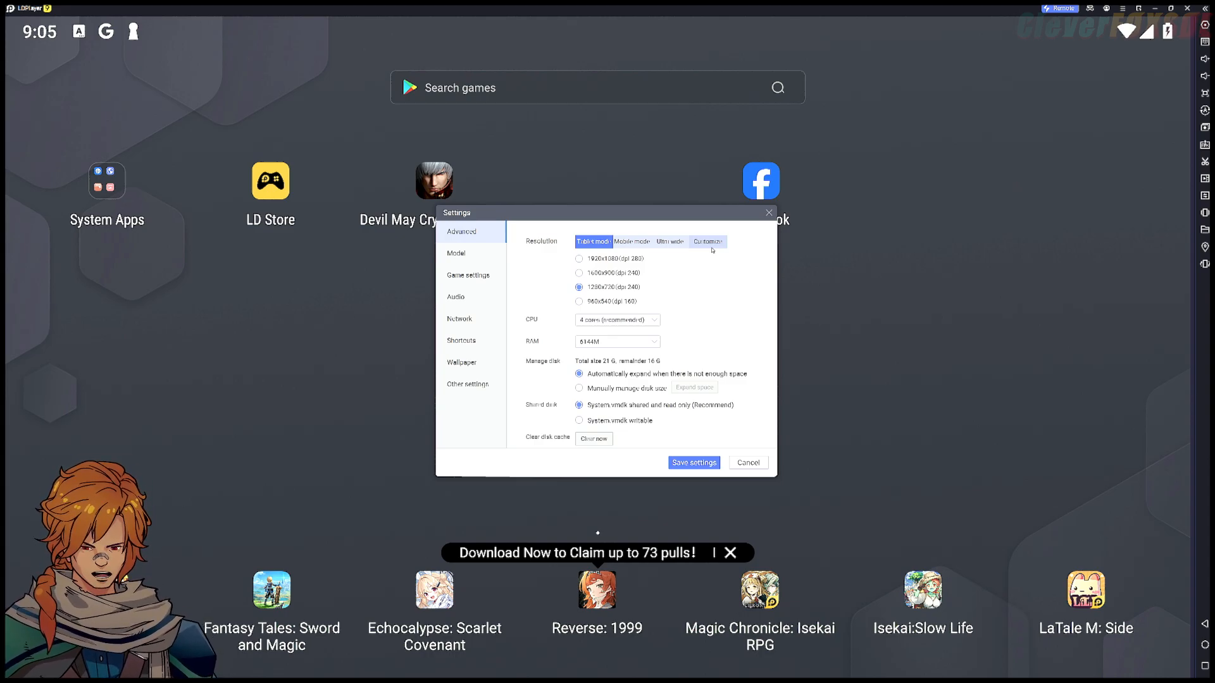
pyautogui.click(706, 241)
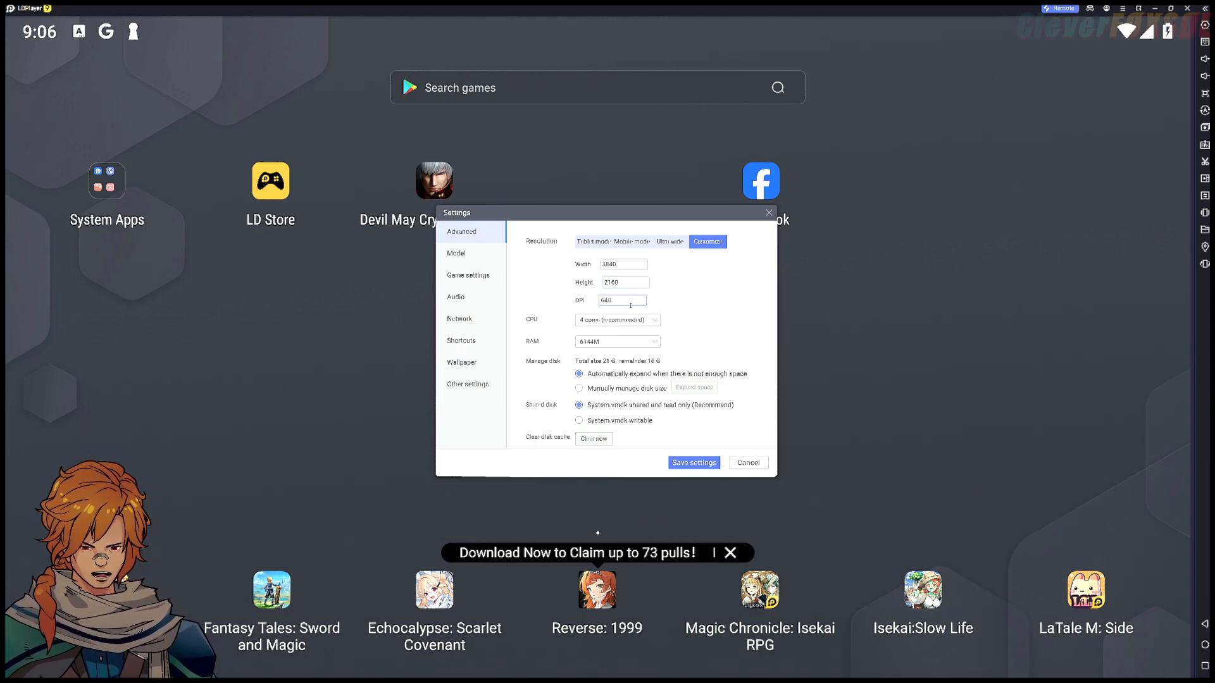
pyautogui.tripleClick(622, 300)
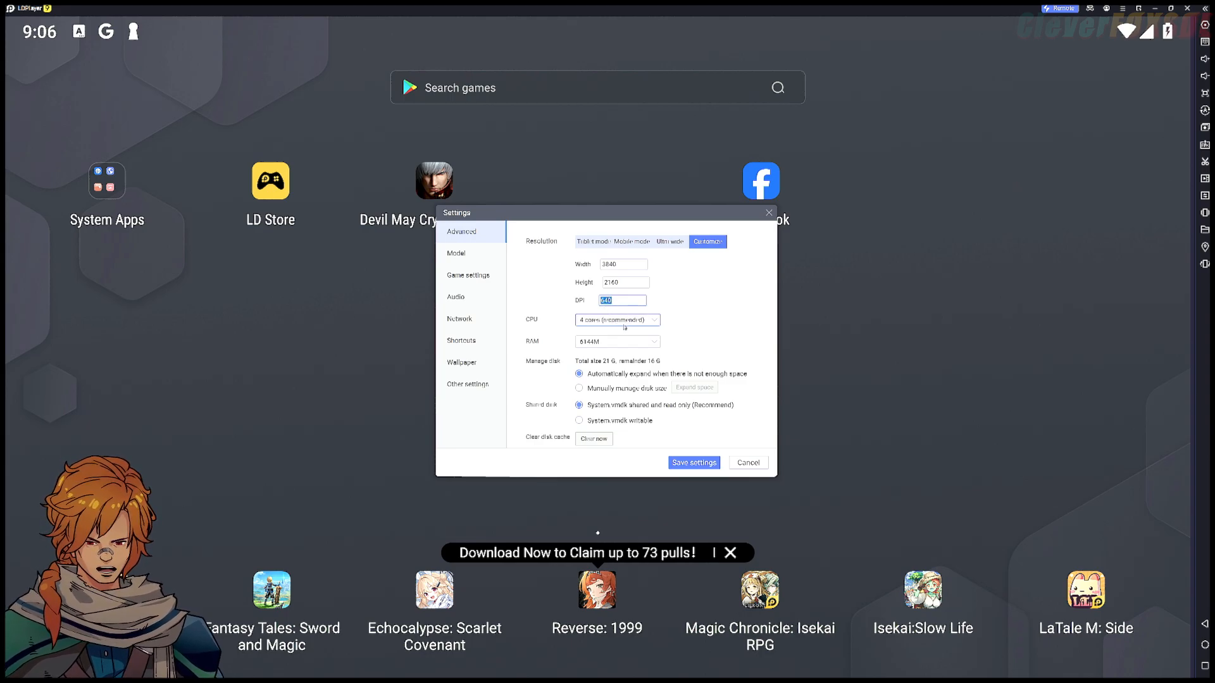
pyautogui.click(616, 319)
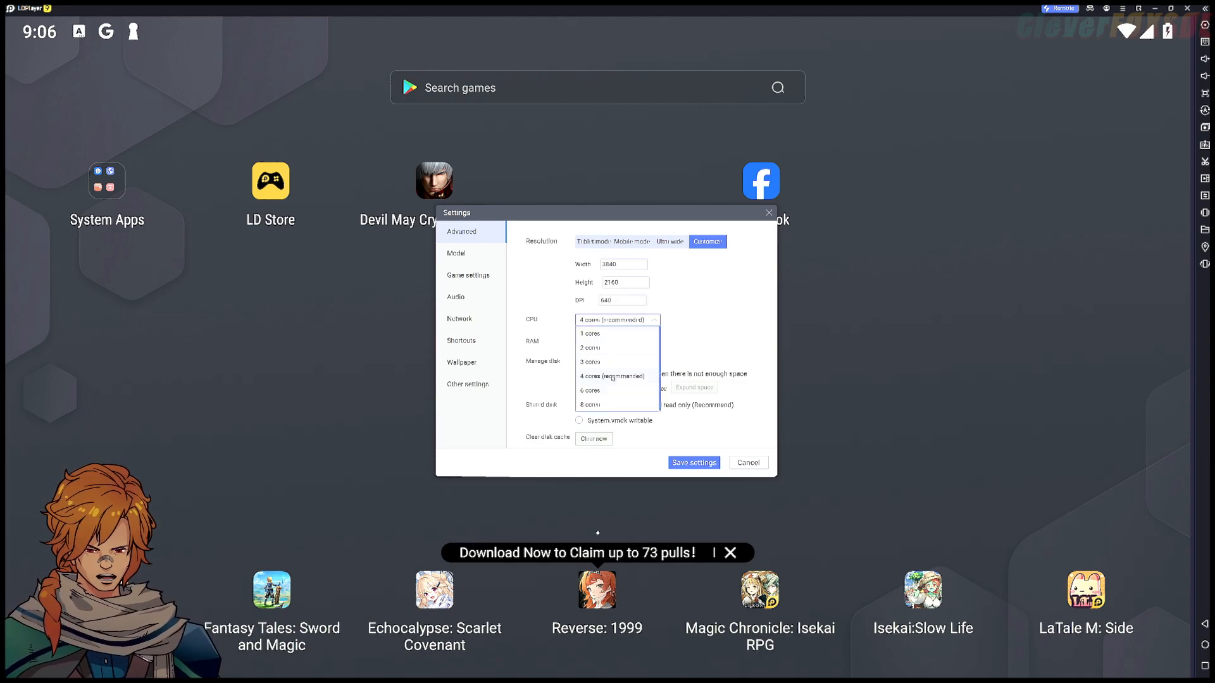
pyautogui.click(616, 342)
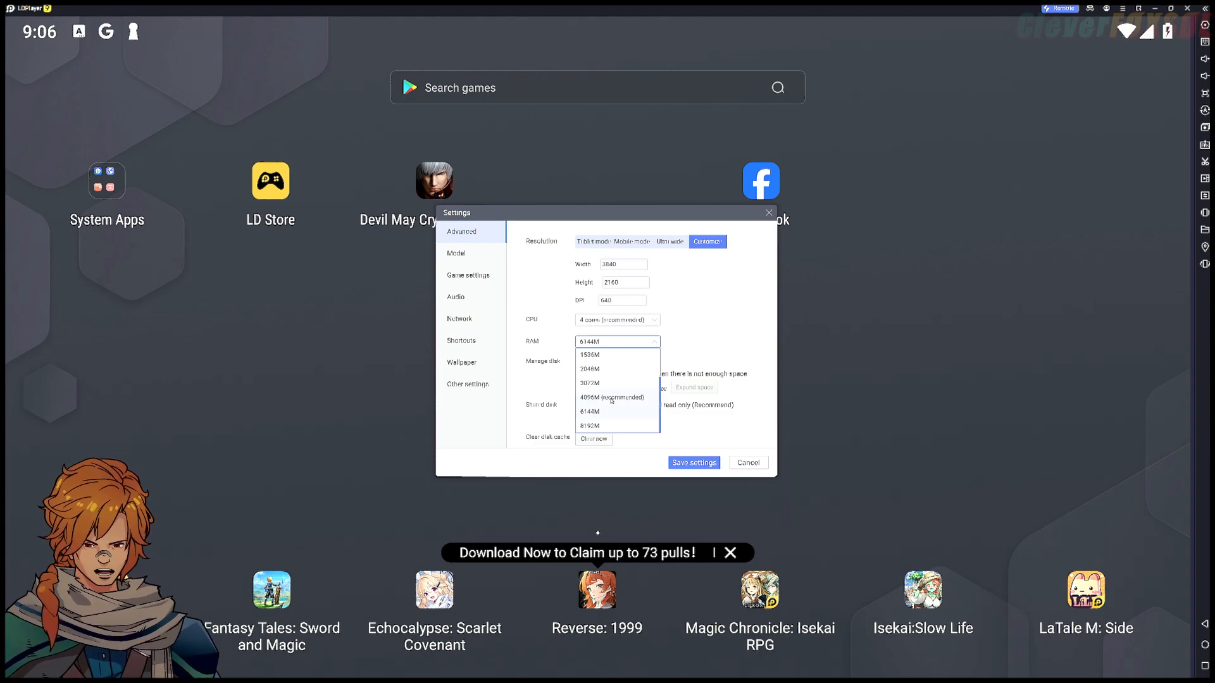
pyautogui.click(589, 411)
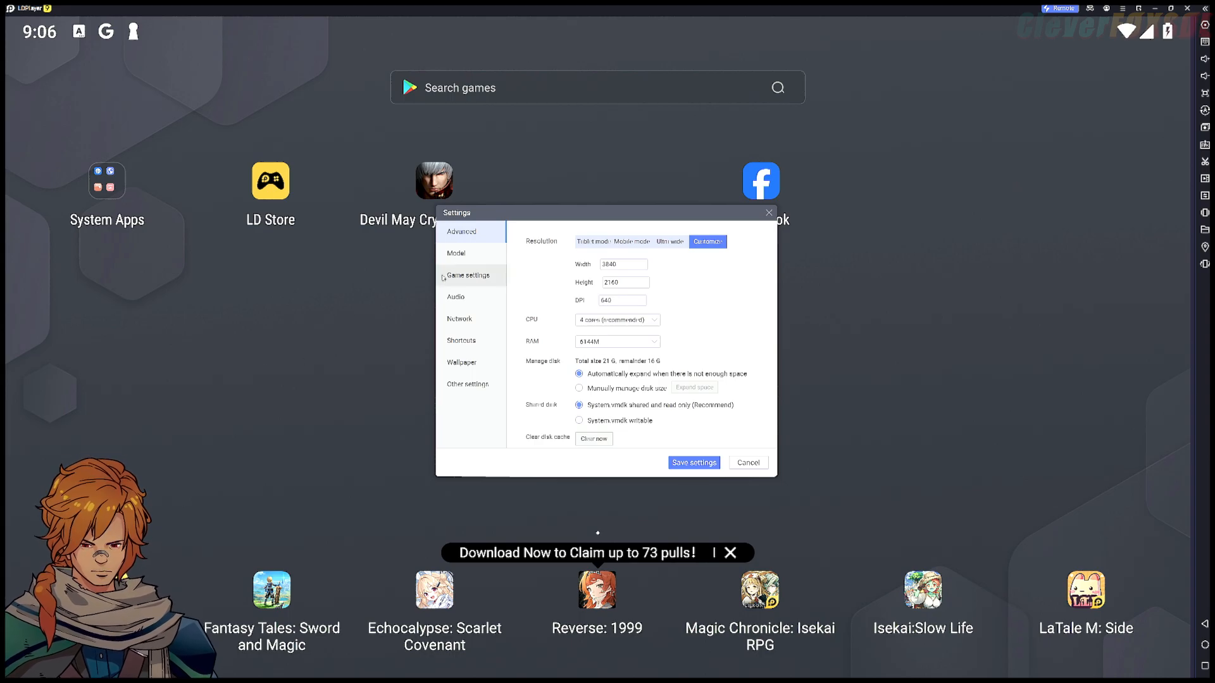
# Review device model, frame rate, audio, network, shortcut and wallpaper settings, then close Settings
pyautogui.click(455, 252)
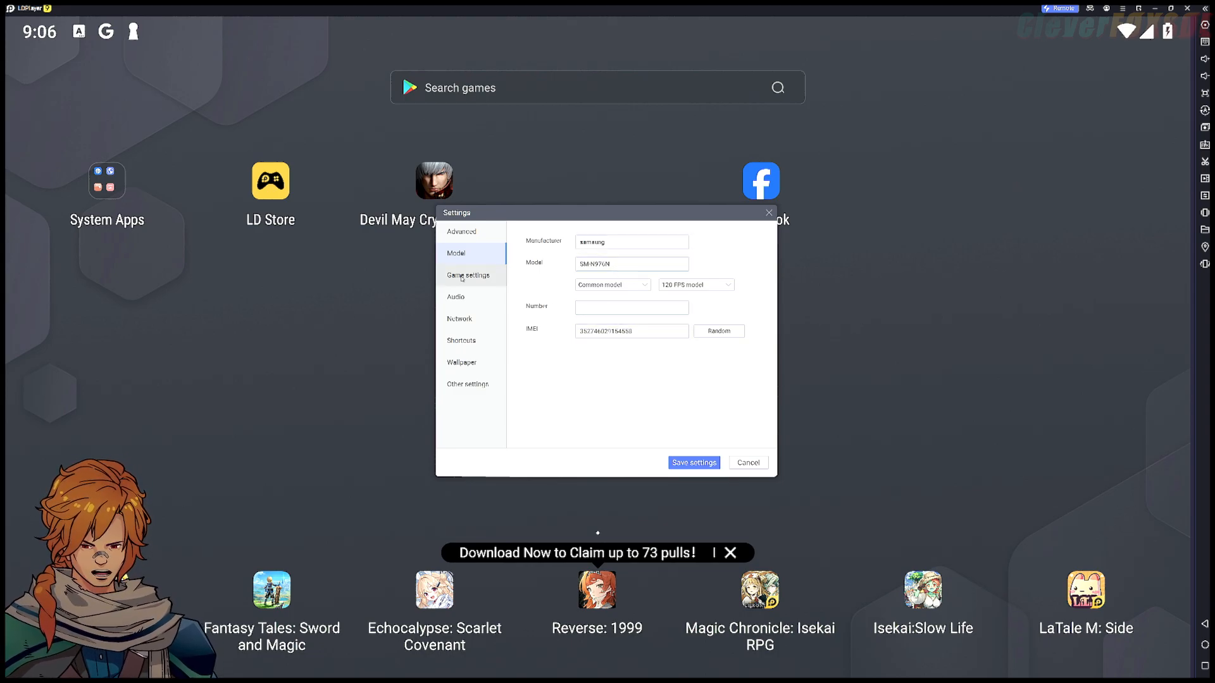
pyautogui.click(468, 275)
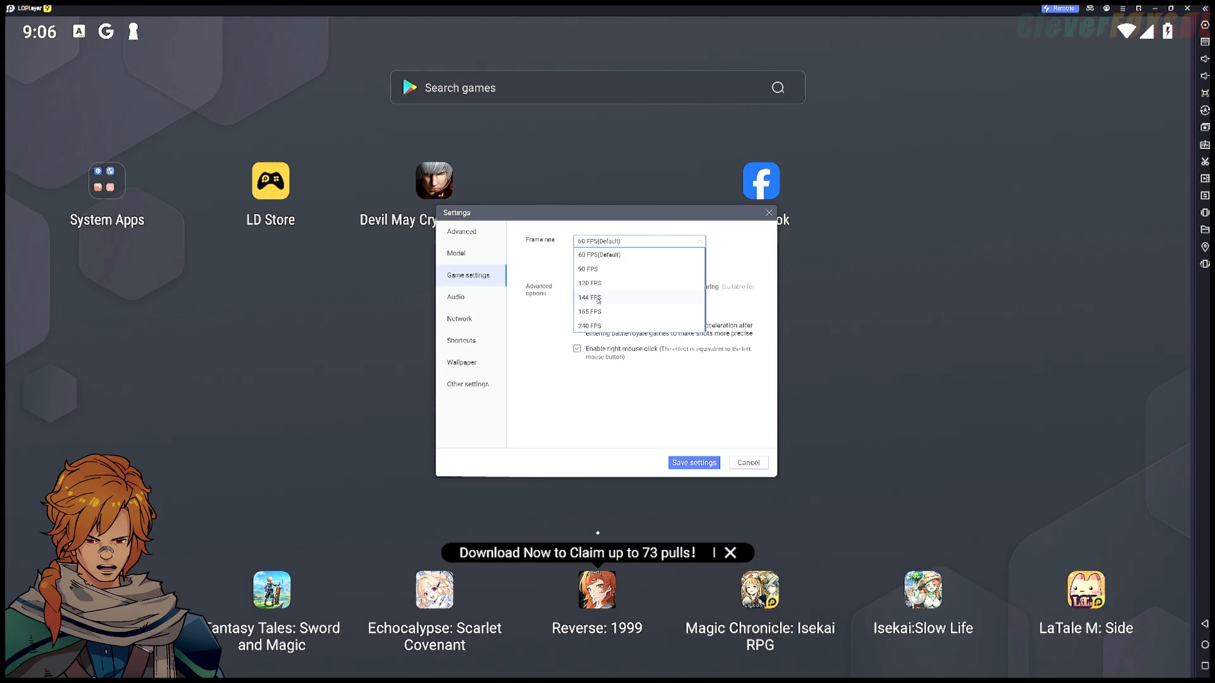
pyautogui.moveTo(616, 271)
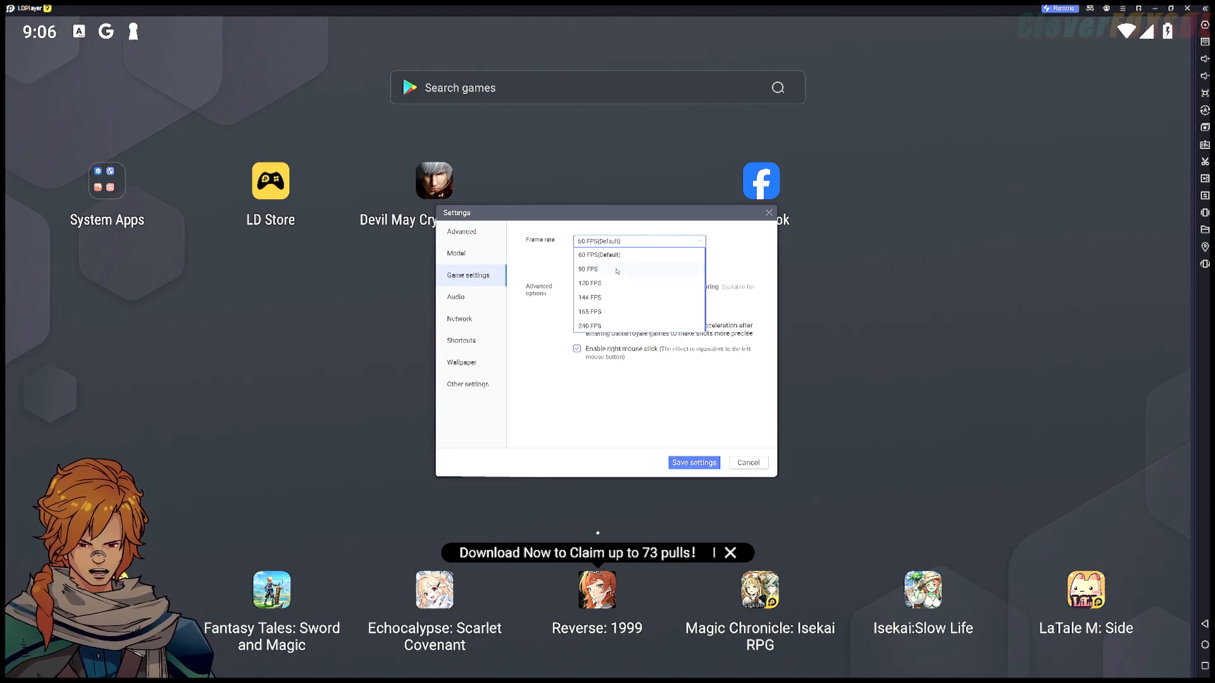
pyautogui.moveTo(586, 286)
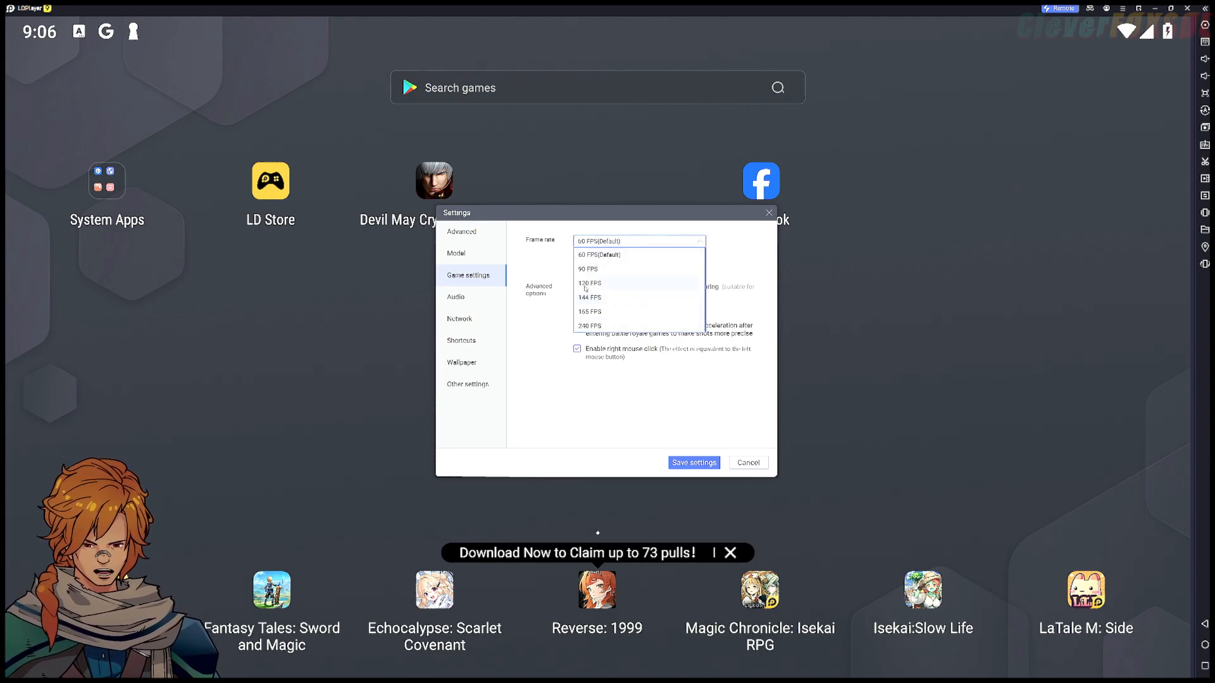
pyautogui.click(456, 297)
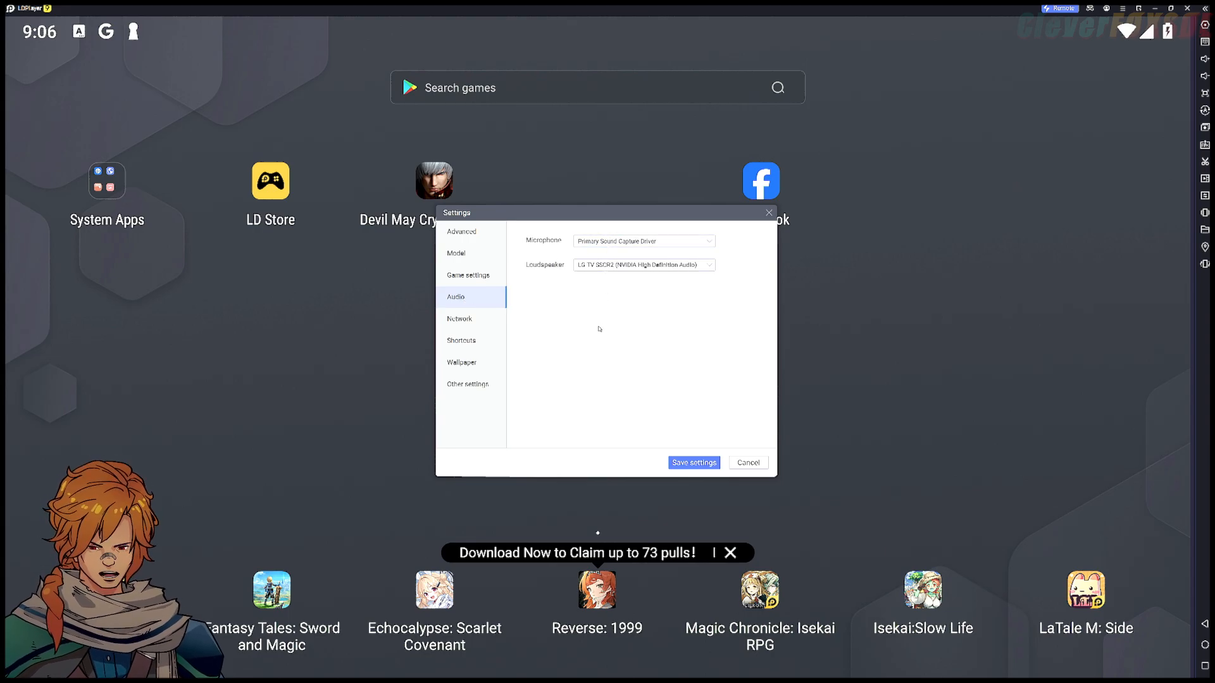
pyautogui.click(458, 318)
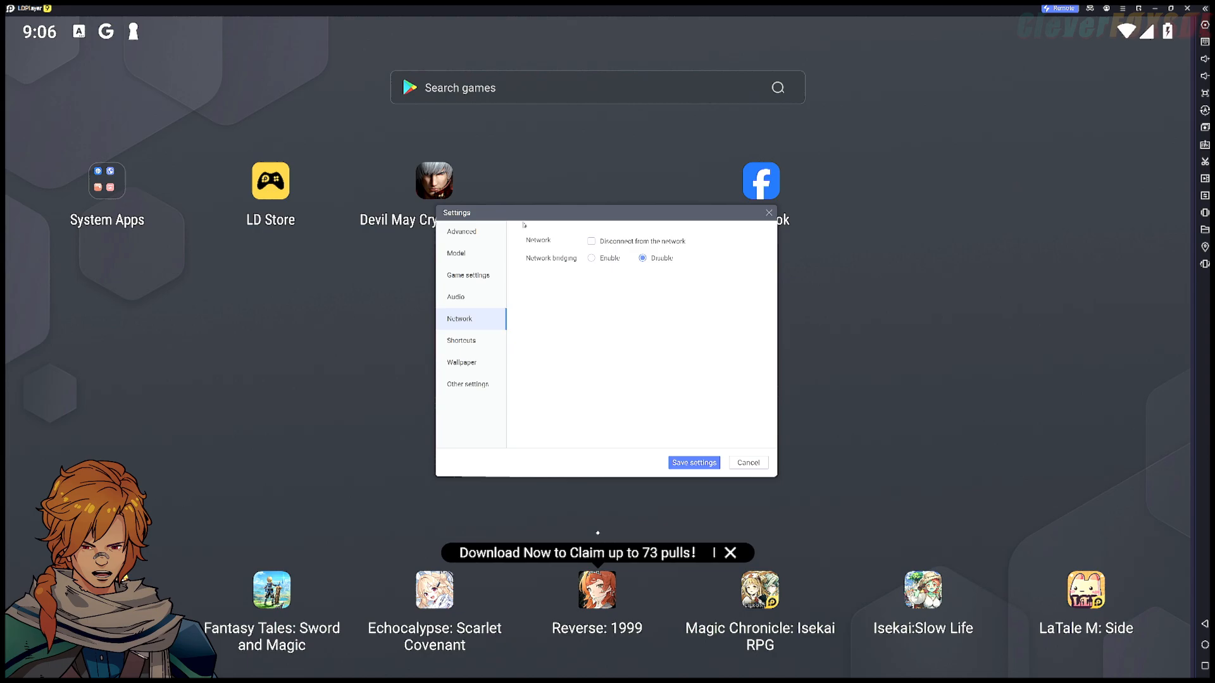
pyautogui.moveTo(599, 284)
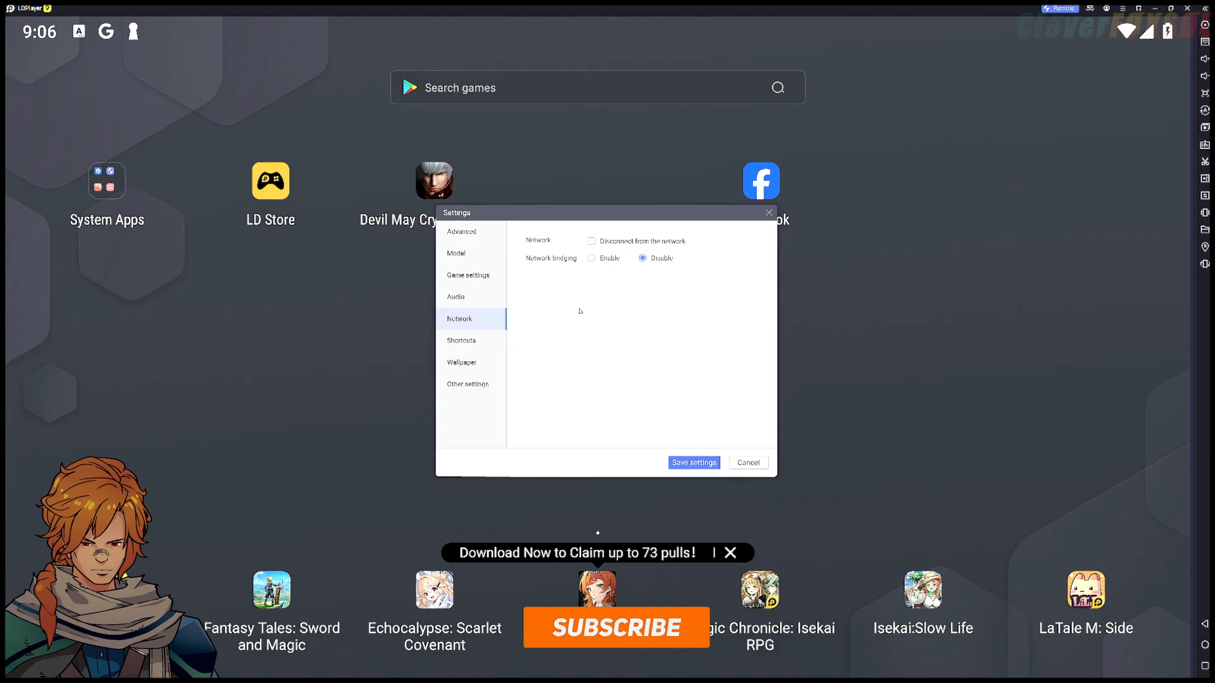
pyautogui.click(616, 627)
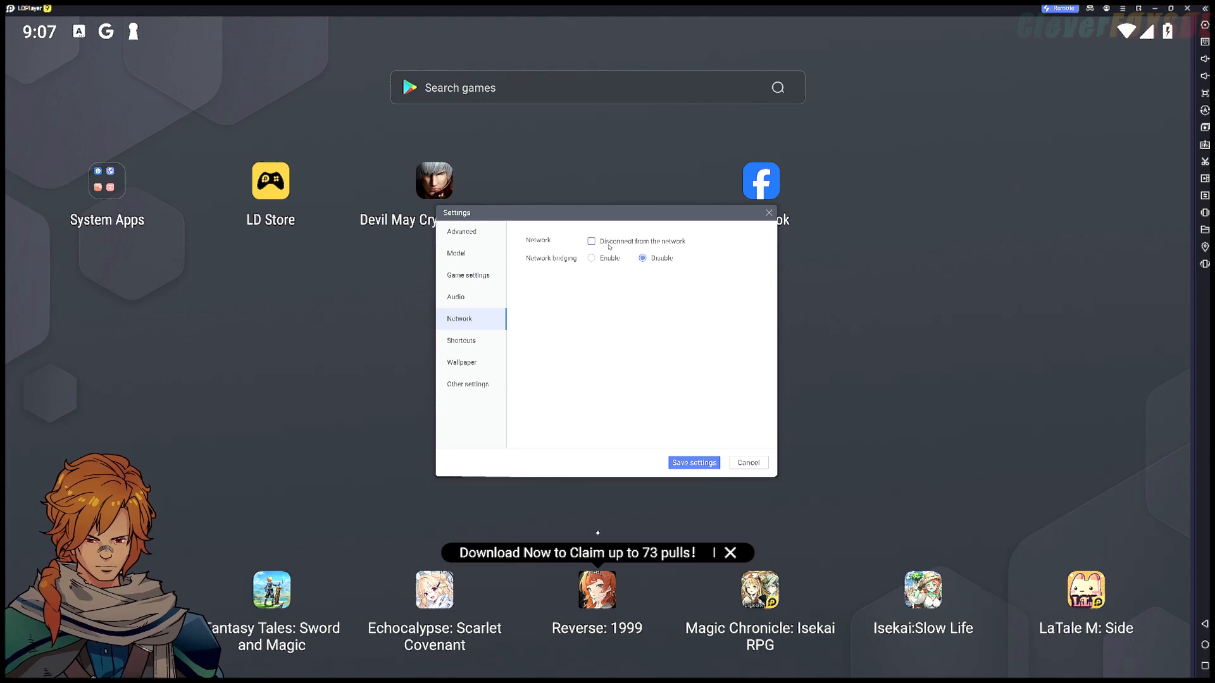
pyautogui.click(460, 341)
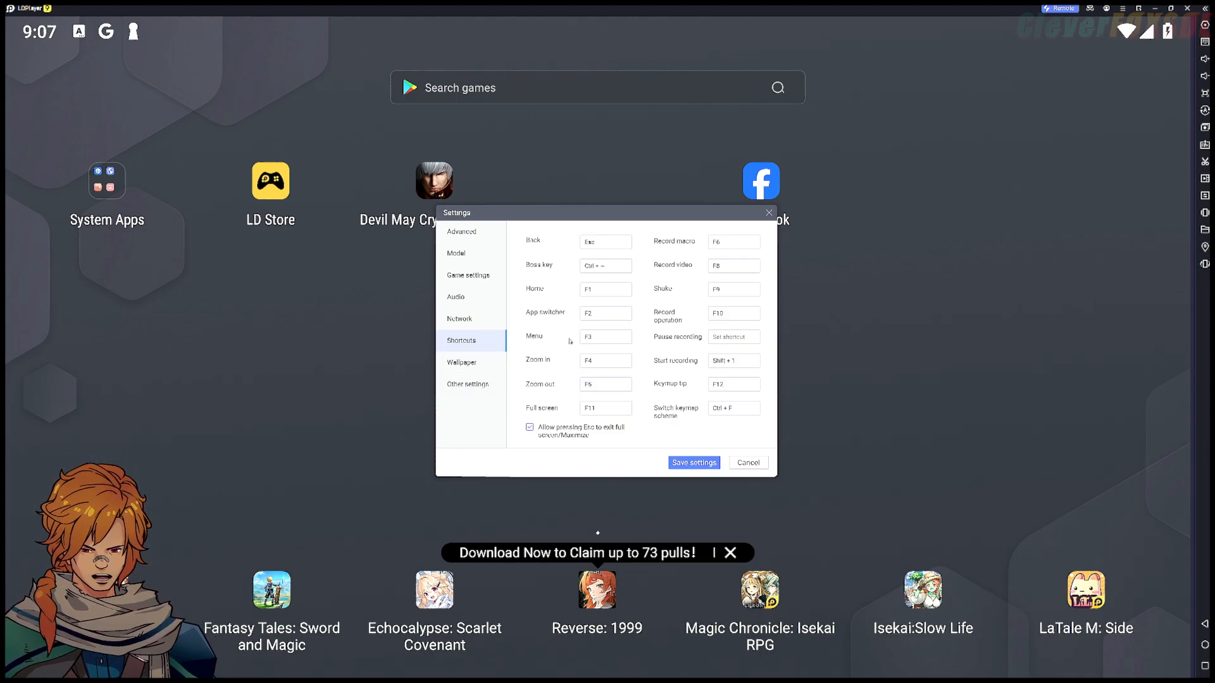
pyautogui.click(460, 362)
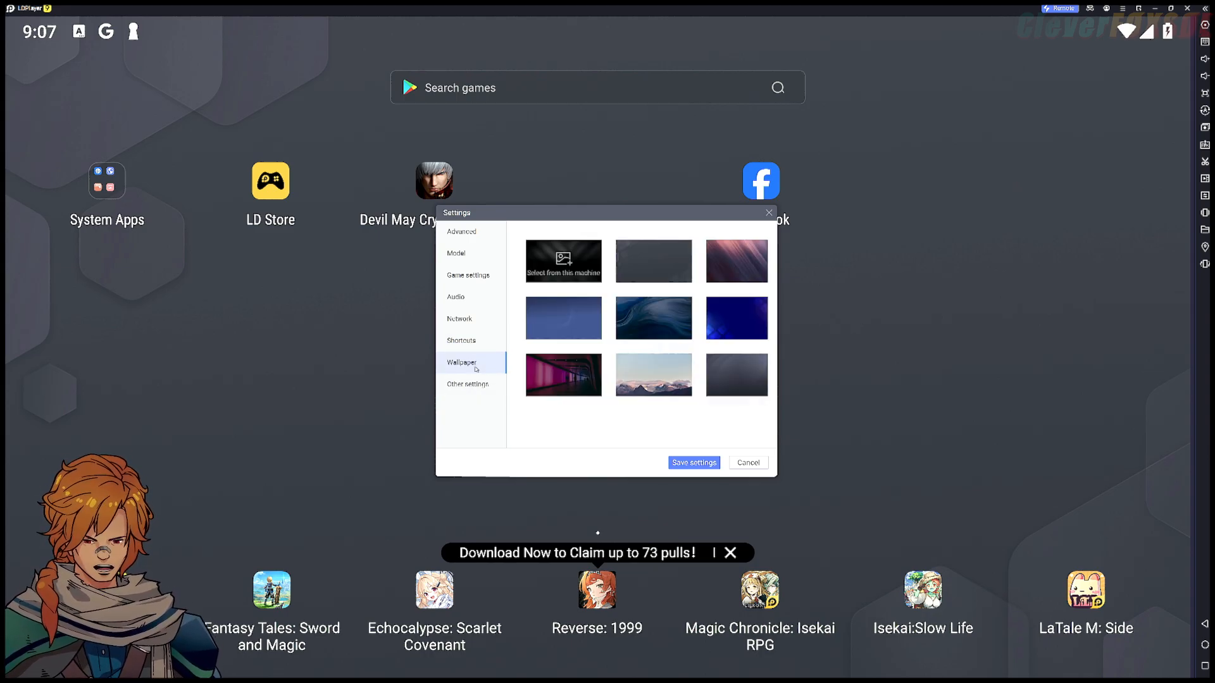
pyautogui.click(468, 383)
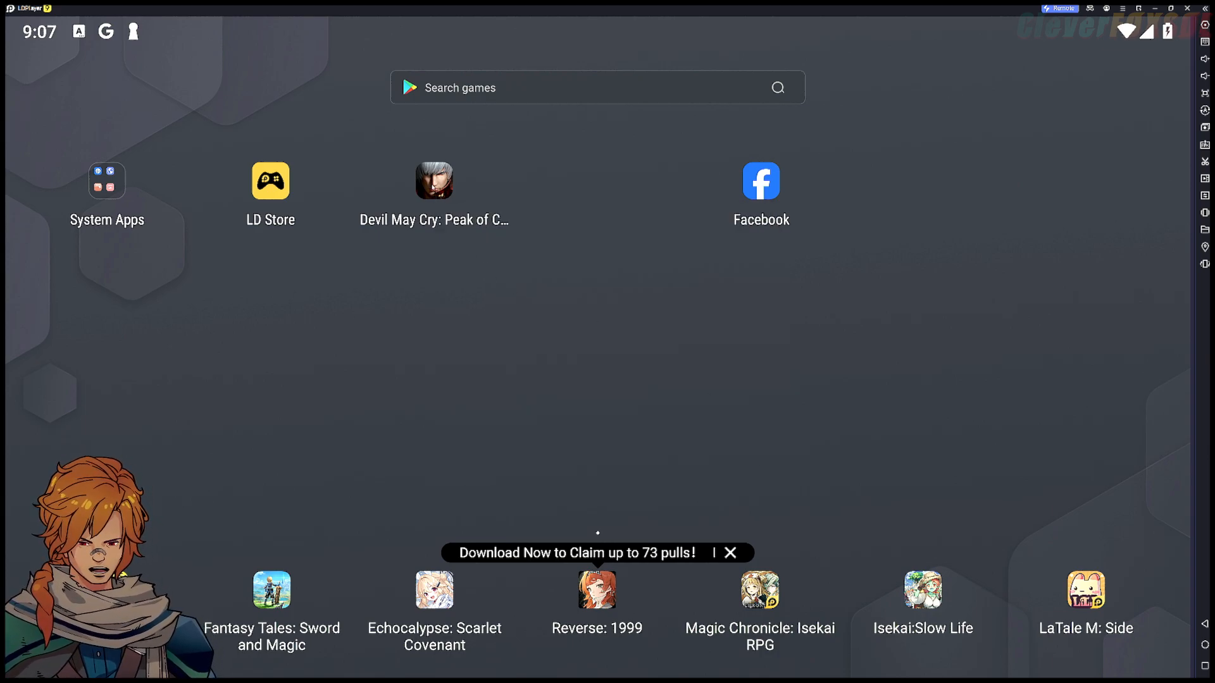
# Launch Devil May Cry: Peak of Combat, log in, and open the Custom Setup layout editor
pyautogui.click(433, 182)
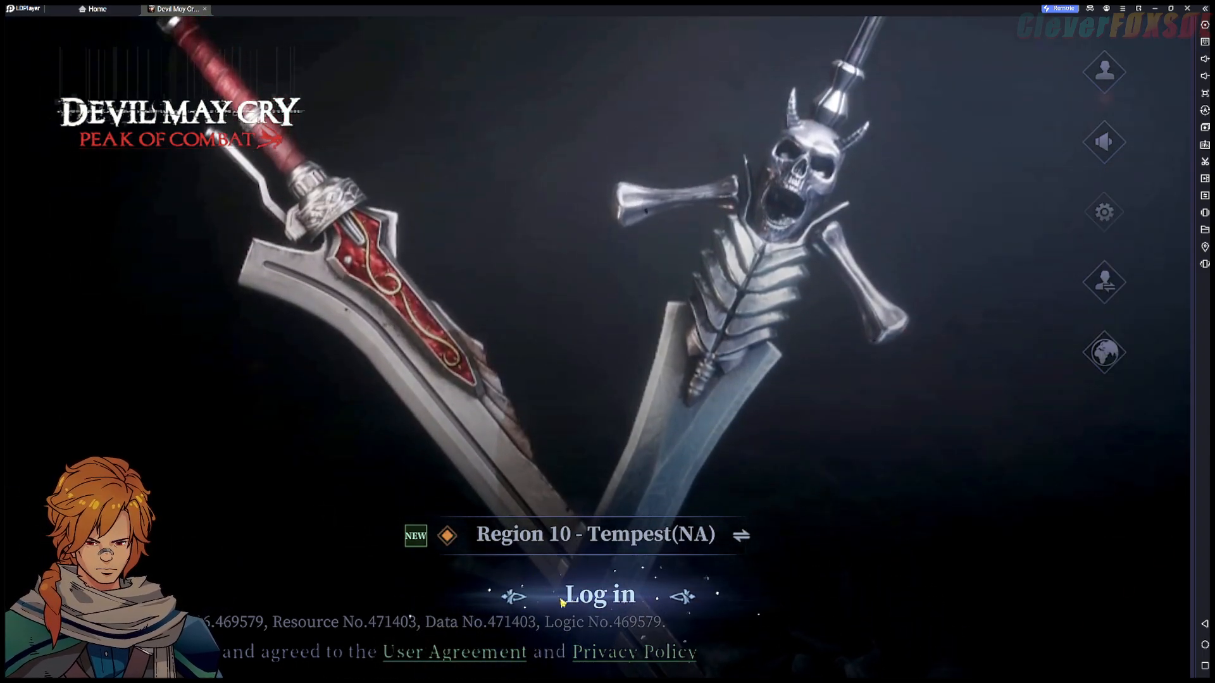
pyautogui.click(597, 595)
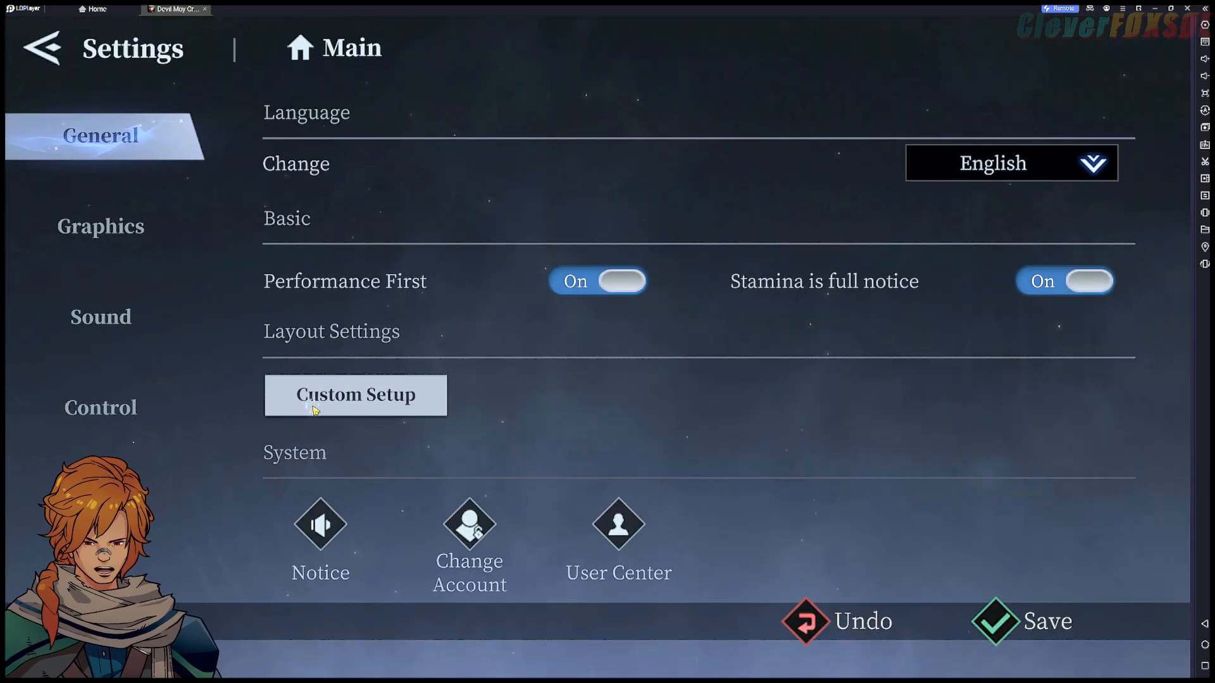
pyautogui.click(355, 395)
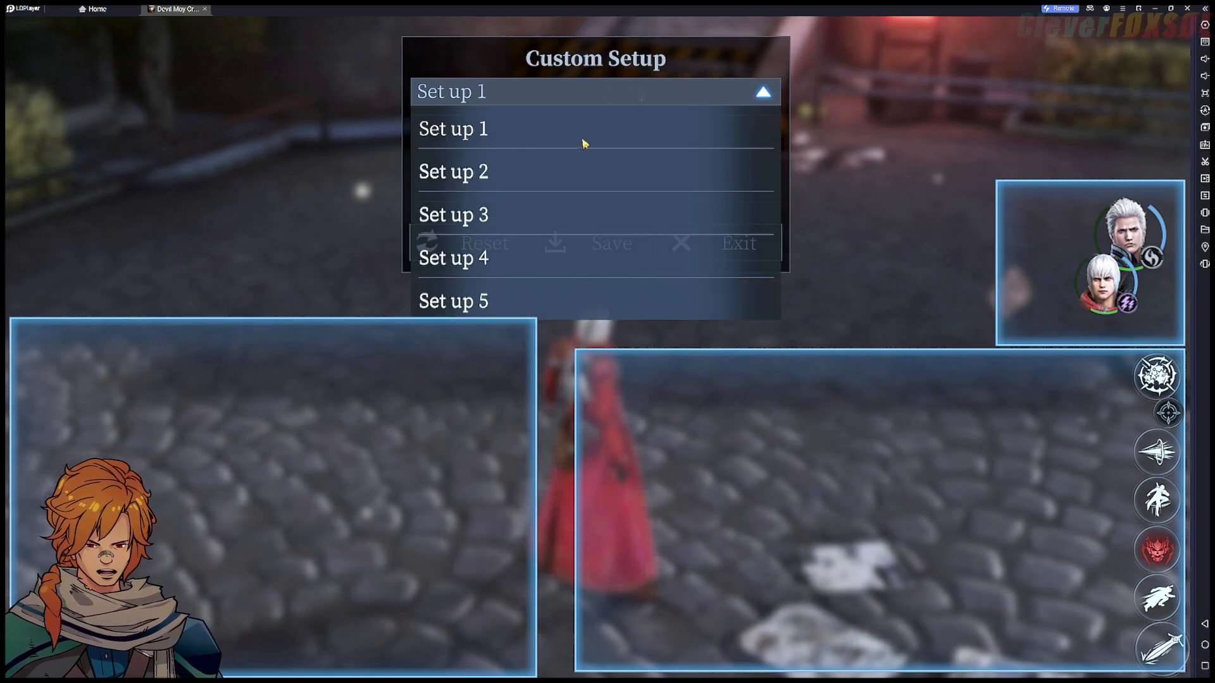
# Preview the Set up 3 button layout, then return the preset to Set up 1
pyautogui.click(452, 172)
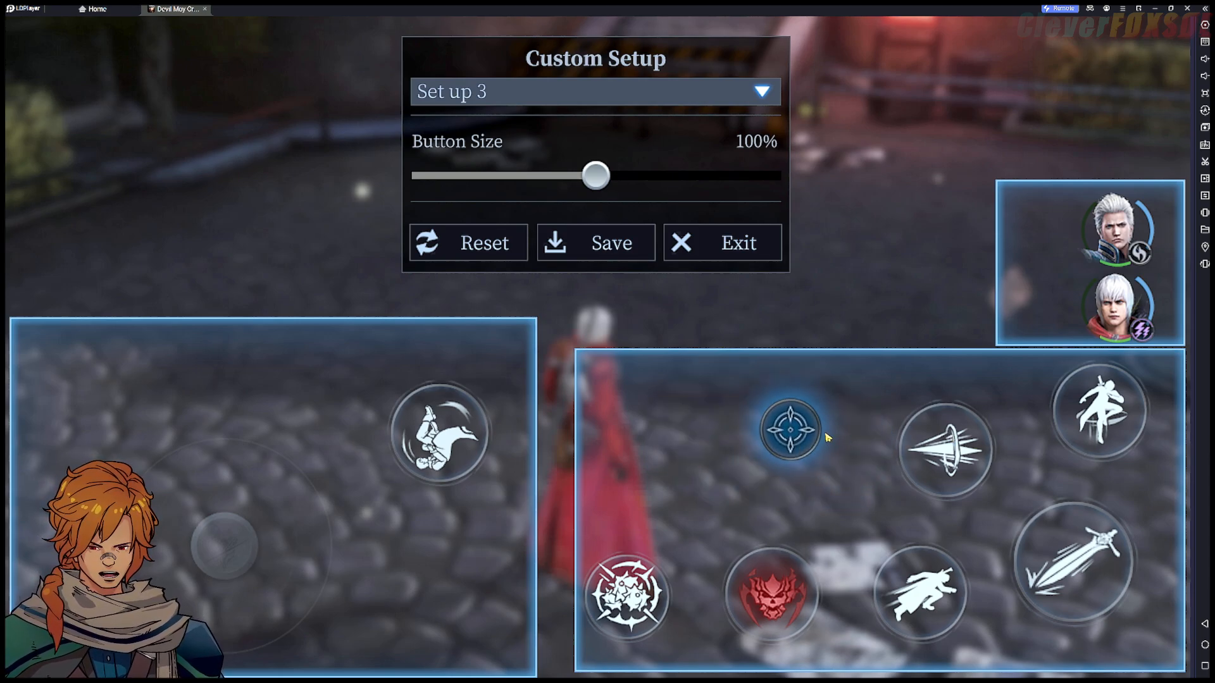
pyautogui.click(720, 243)
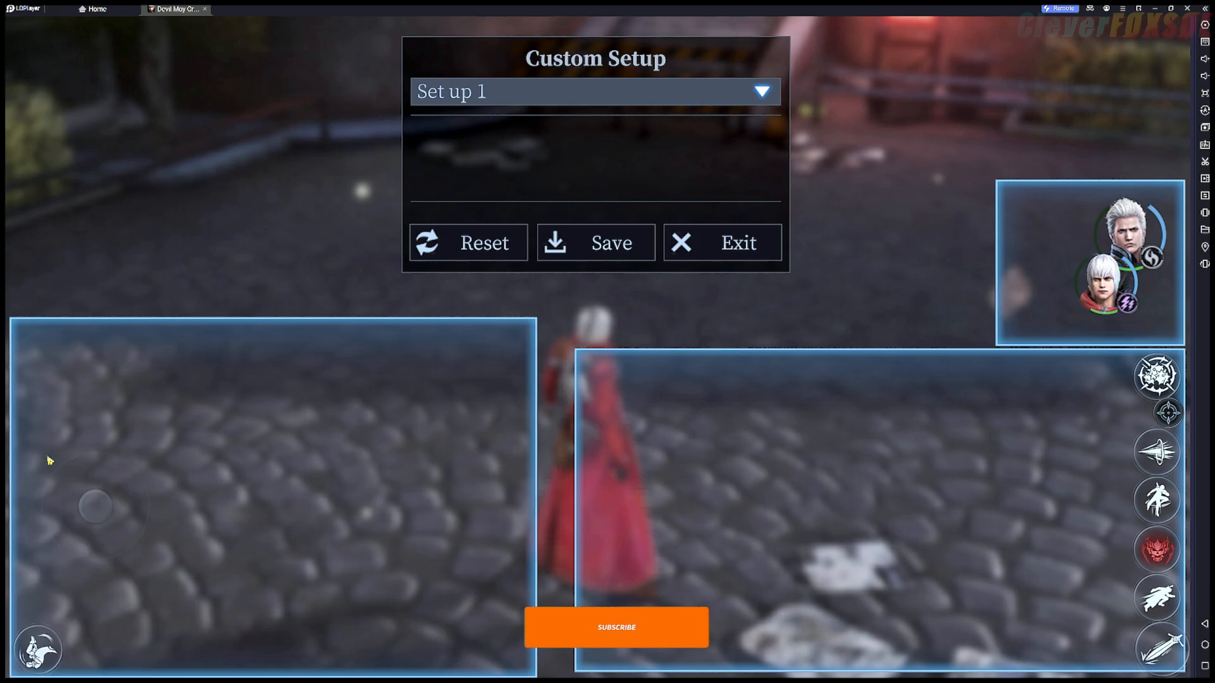
pyautogui.click(616, 628)
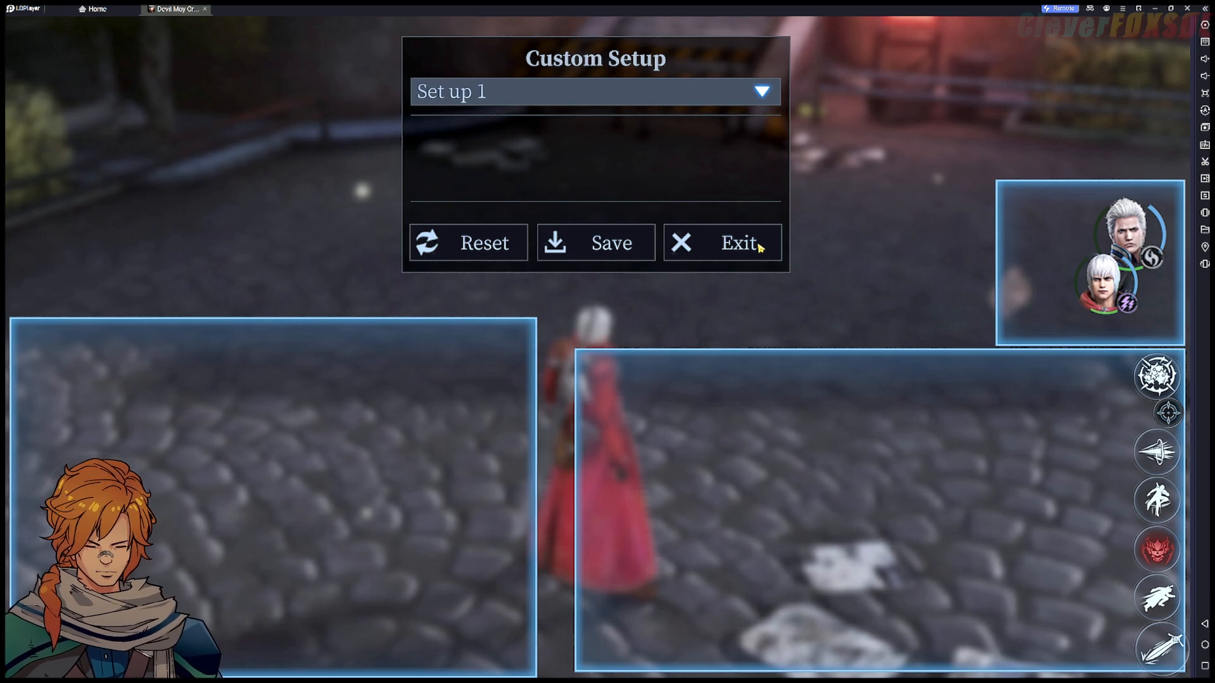
pyautogui.moveTo(714, 286)
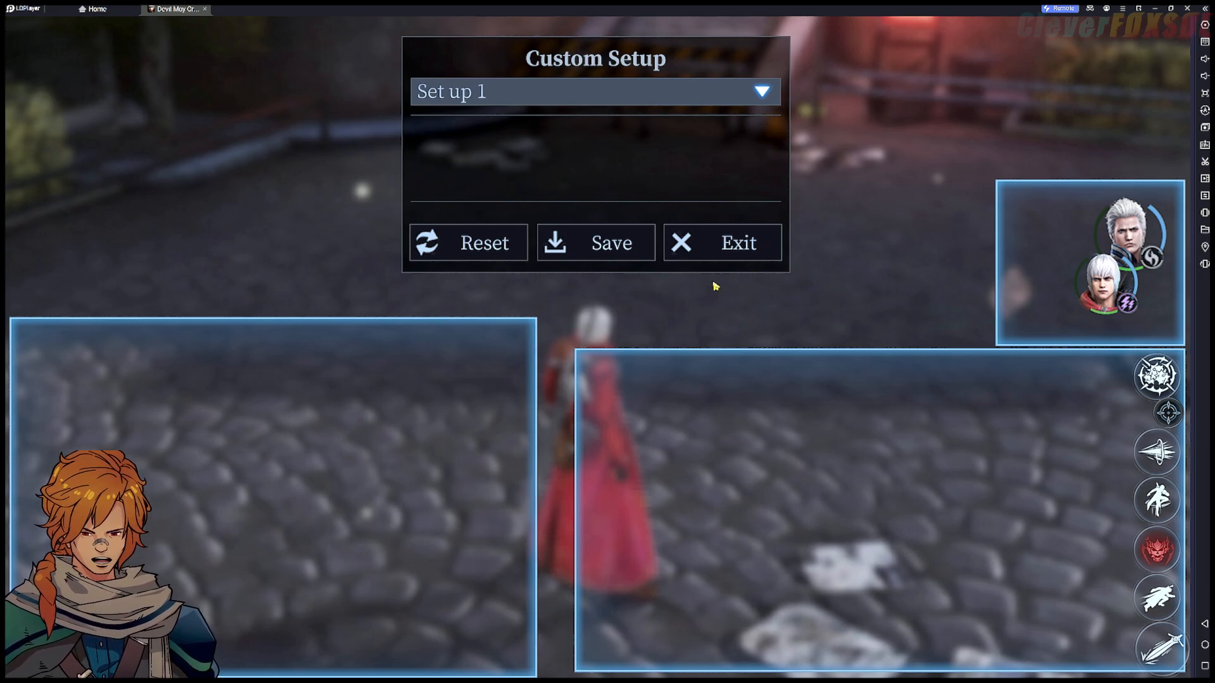
pyautogui.moveTo(625, 280)
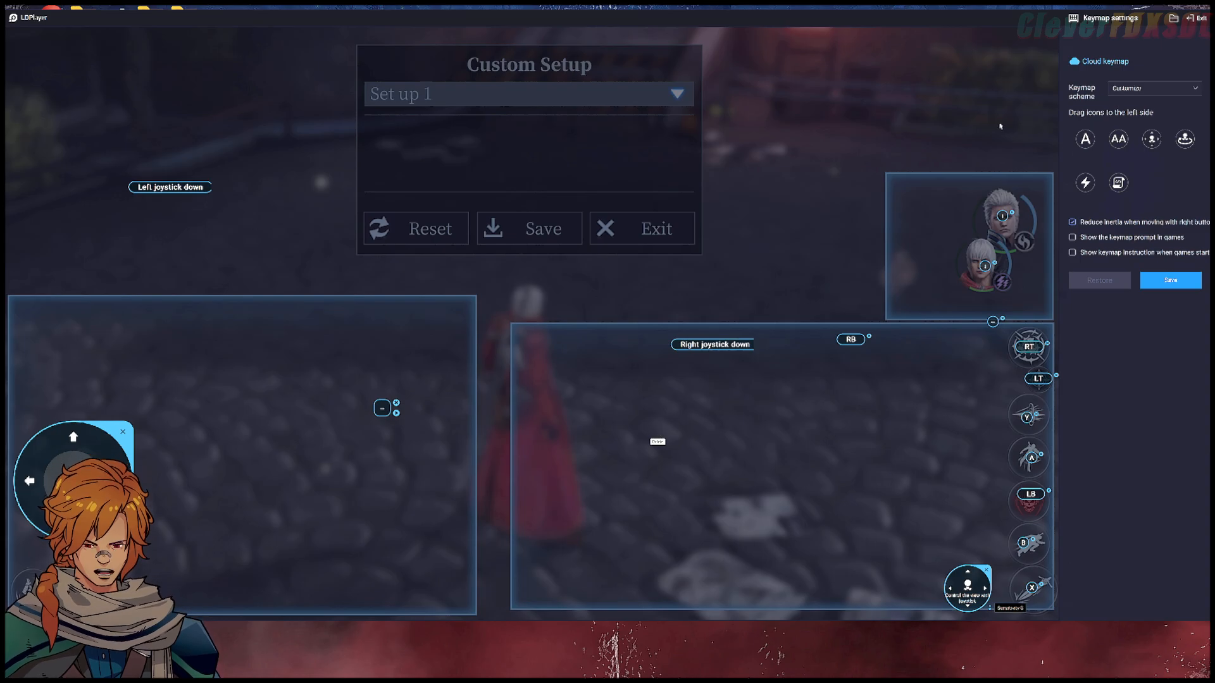
pyautogui.moveTo(1152, 139)
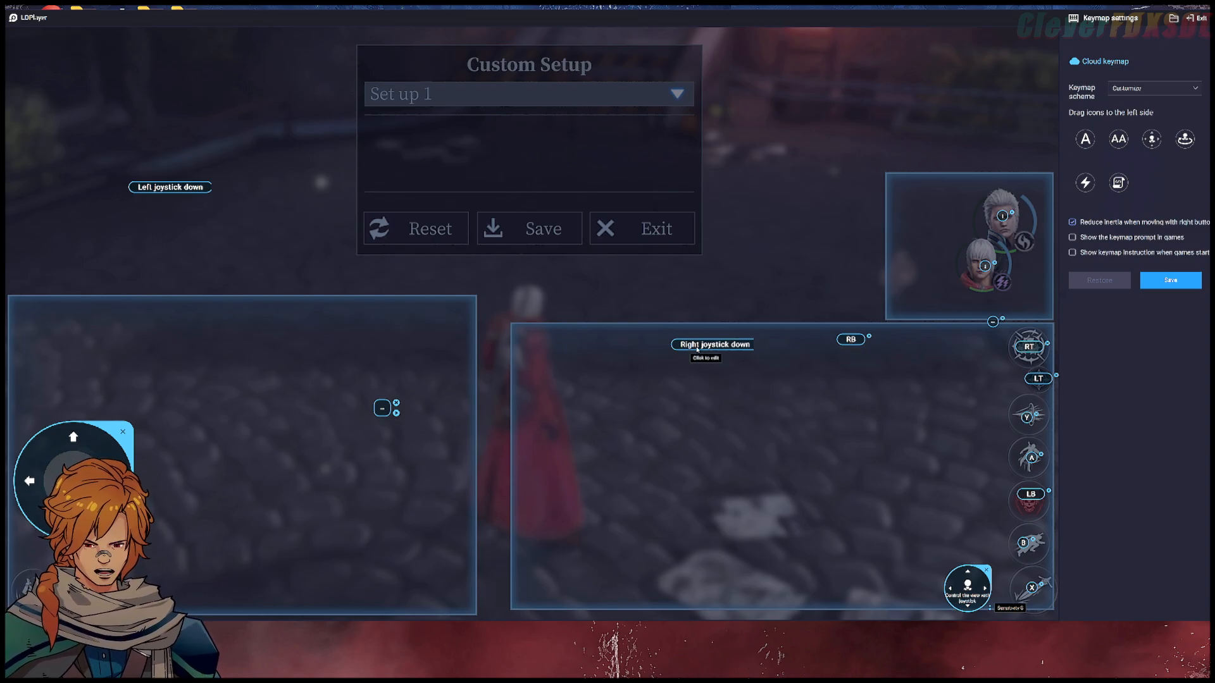
pyautogui.moveTo(697, 334)
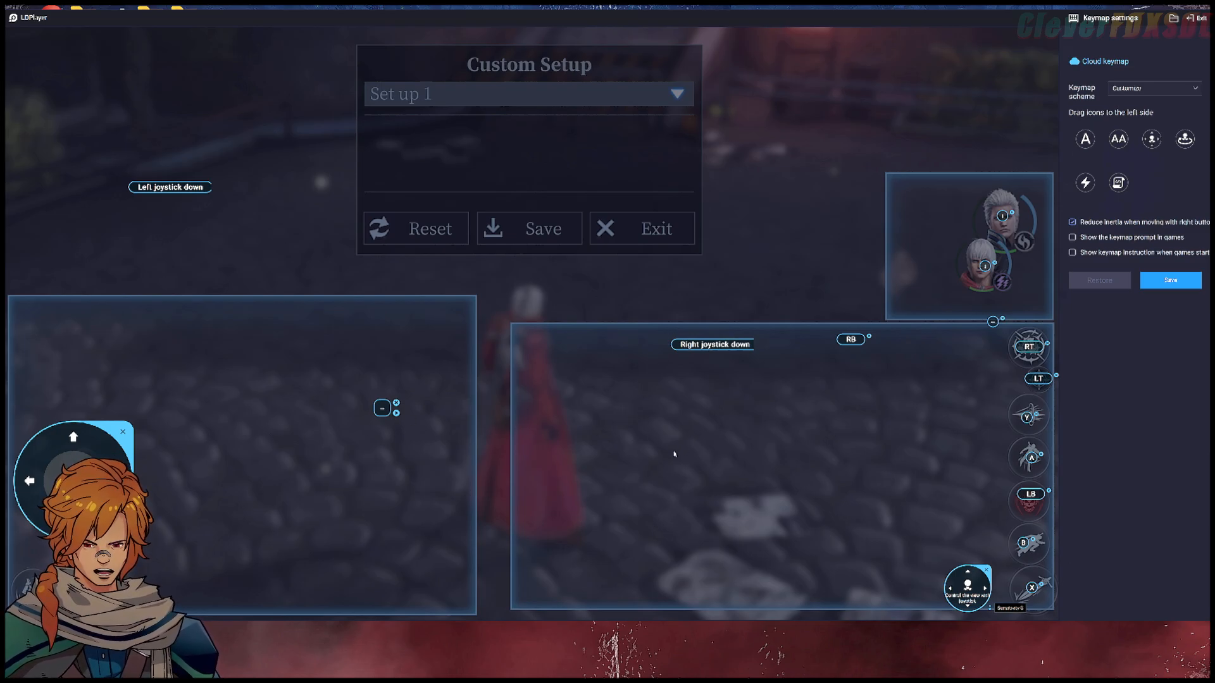
pyautogui.moveTo(1124, 323)
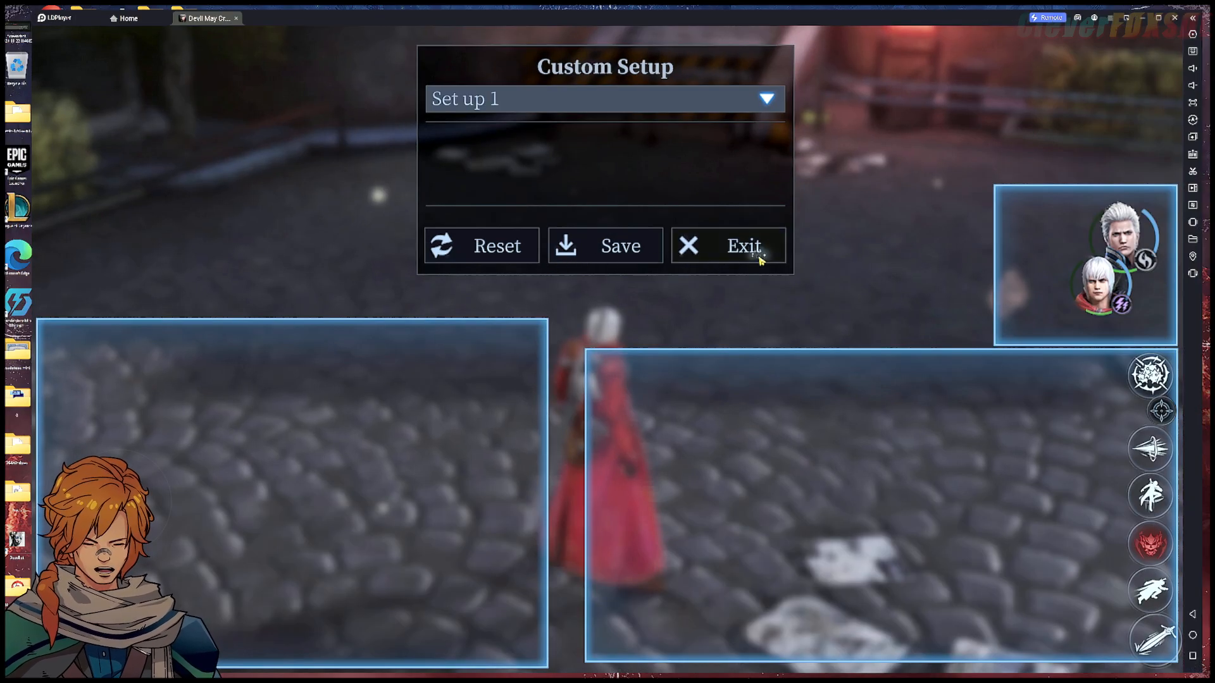
# Exit Custom Setup and start a Training Stage freestyle fight against Hell Pride
pyautogui.click(727, 246)
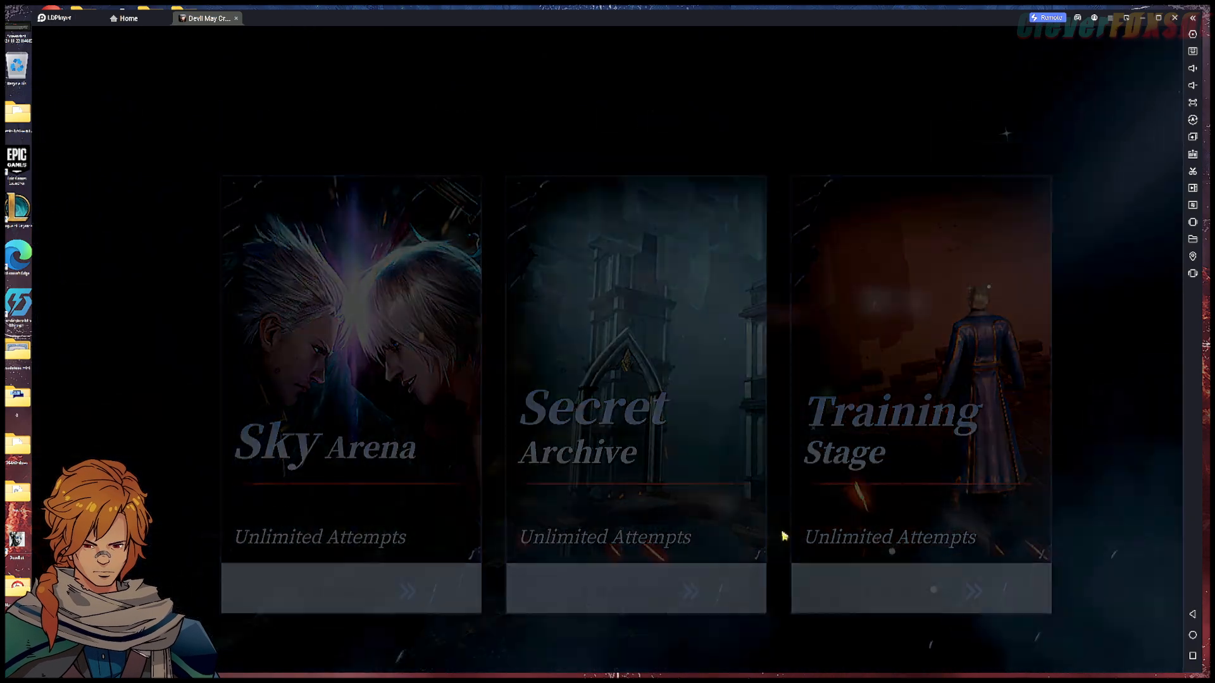
pyautogui.click(921, 387)
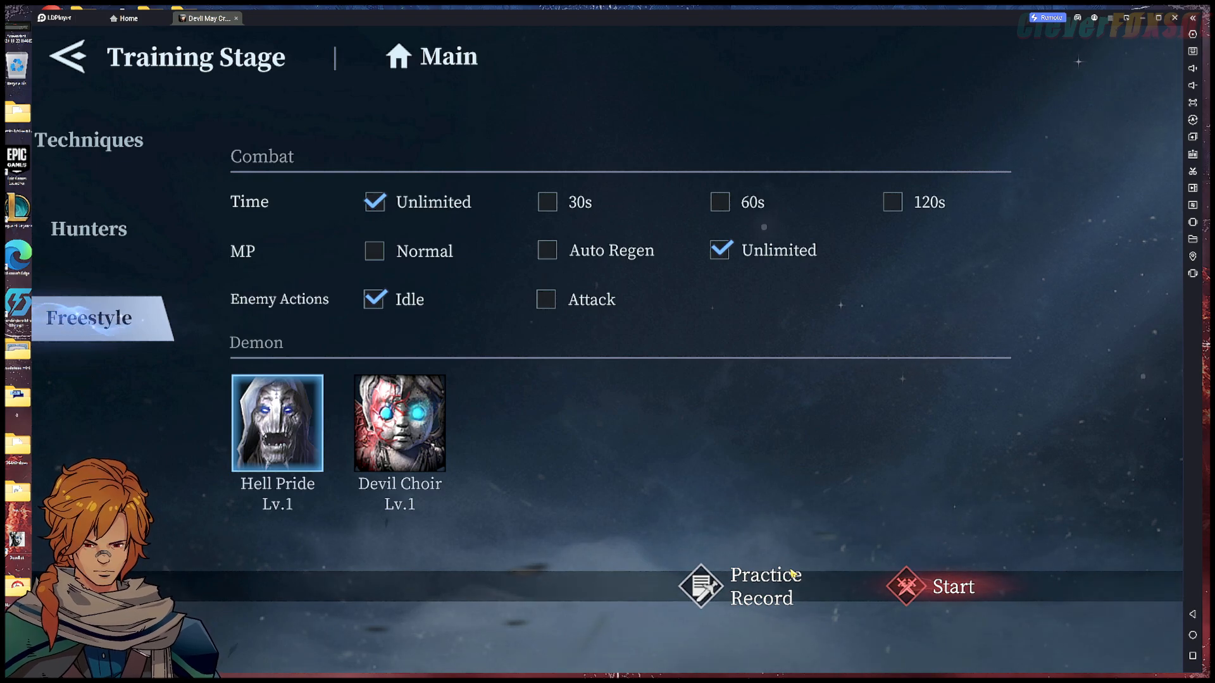
pyautogui.moveTo(866, 367)
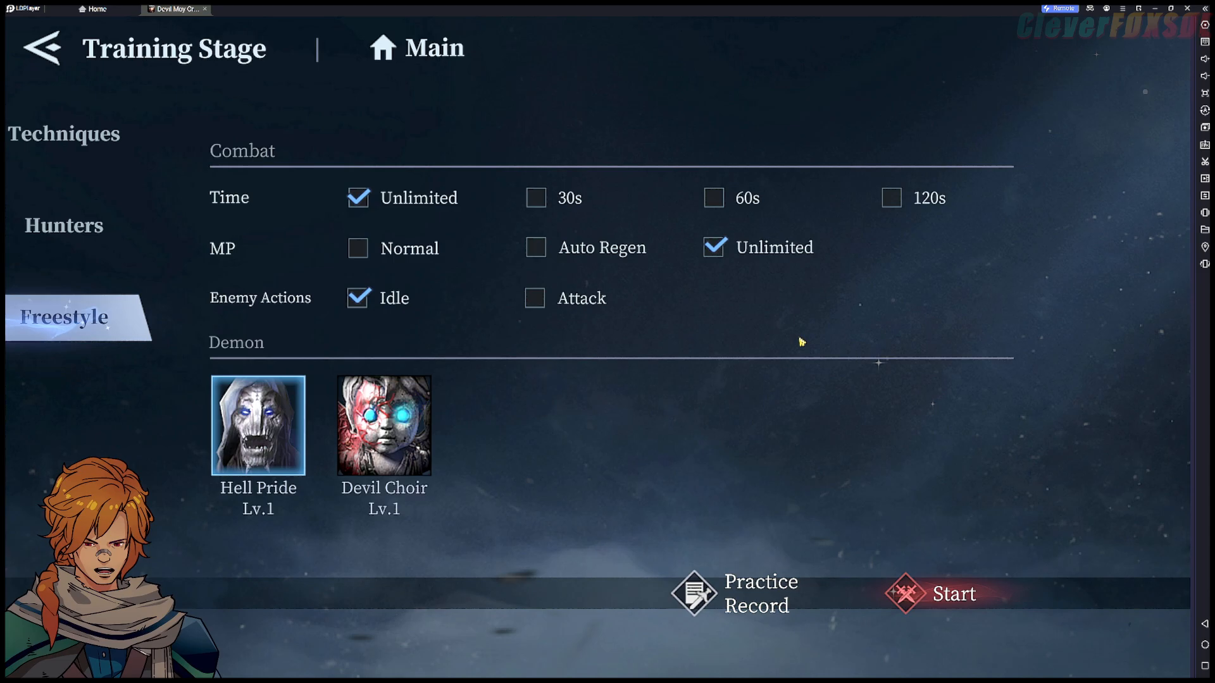
pyautogui.click(42, 48)
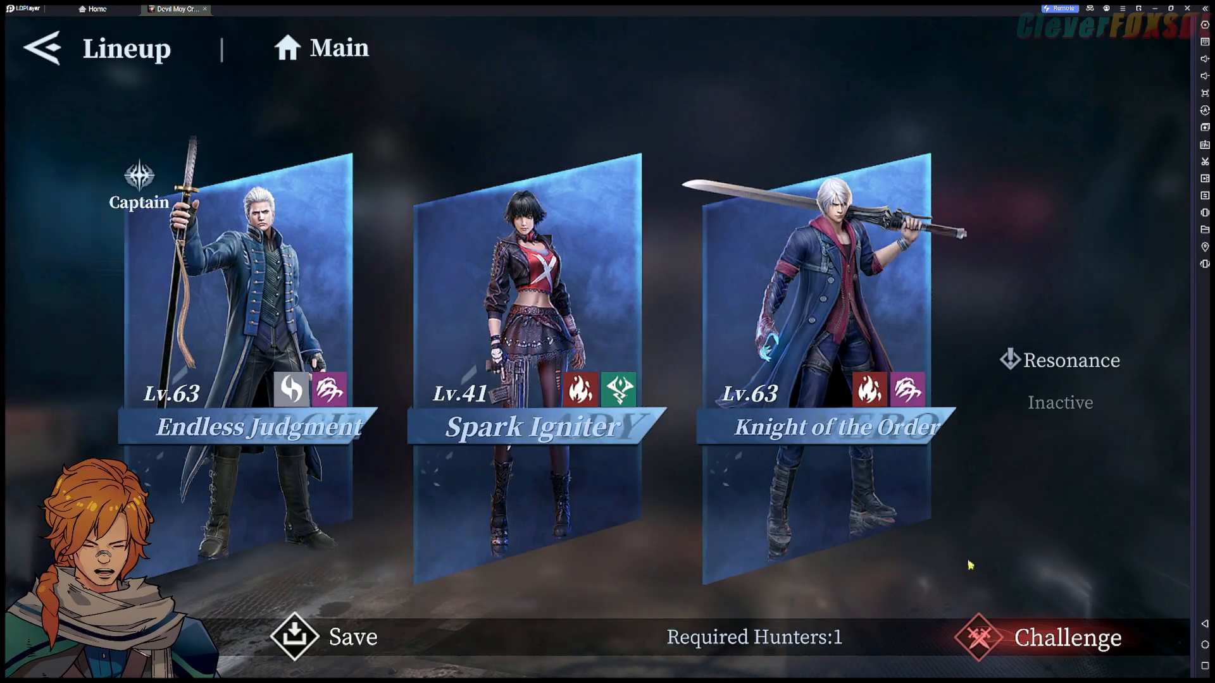
pyautogui.click(1067, 637)
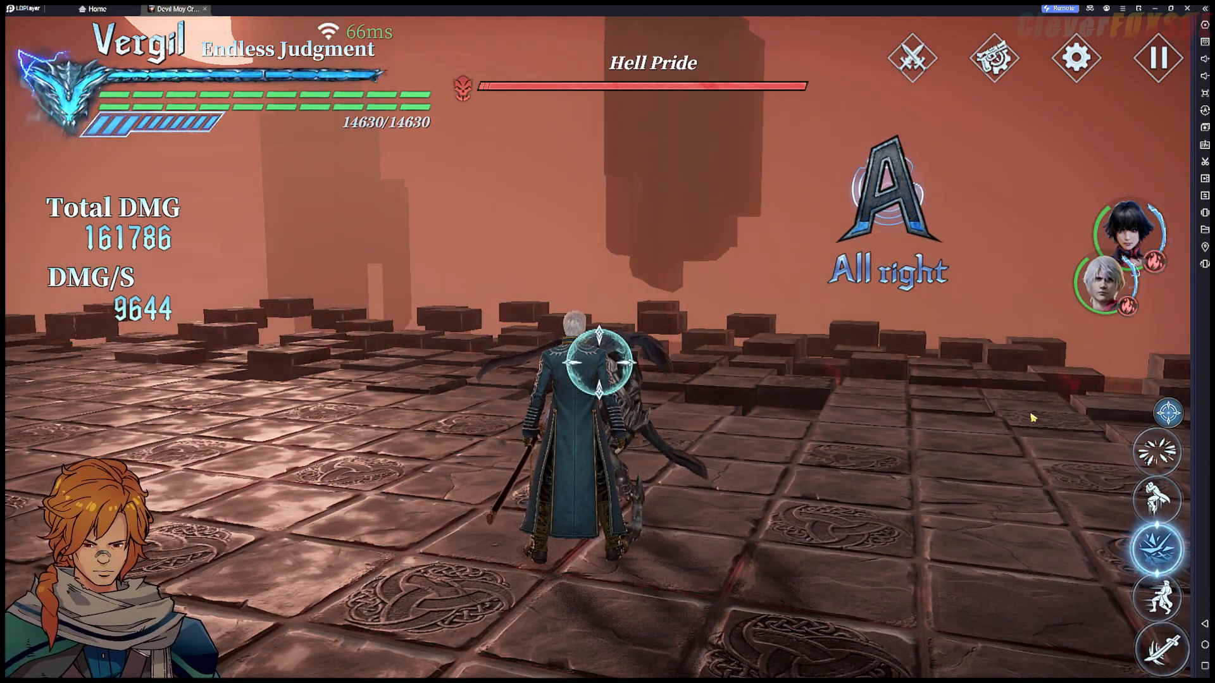
# Go to Settings > Control > Gamepad Setting, which reports no gamepad detected
pyautogui.click(1073, 57)
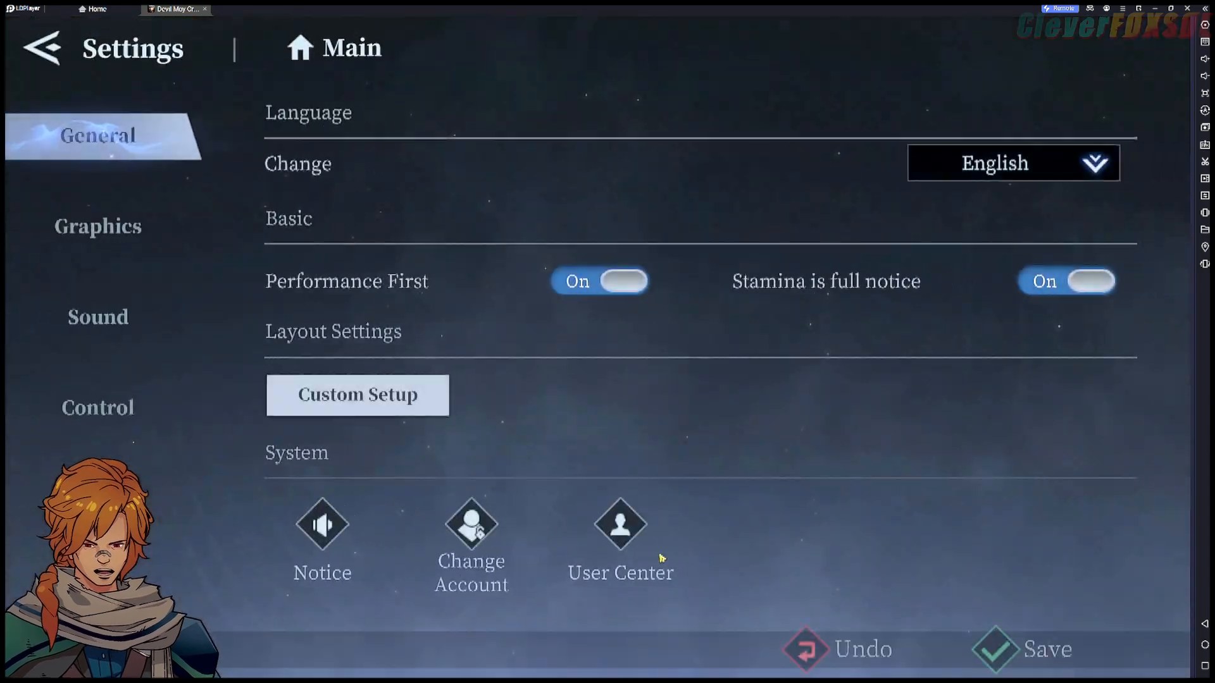
pyautogui.click(97, 407)
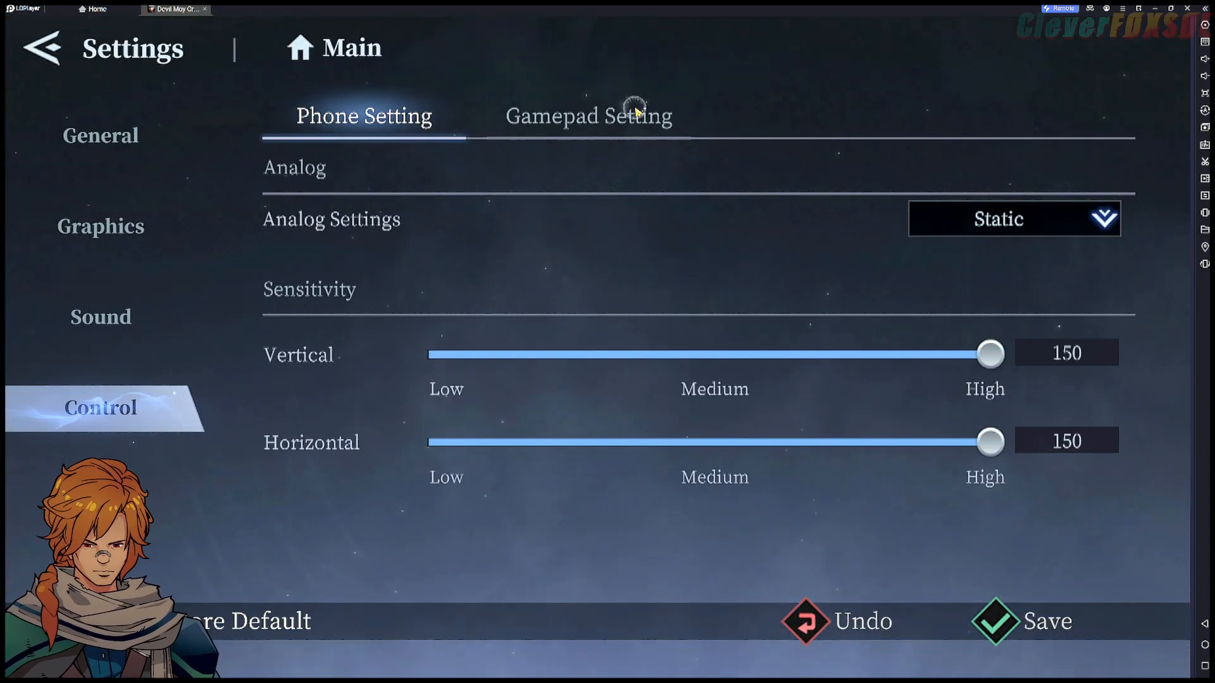
pyautogui.click(588, 115)
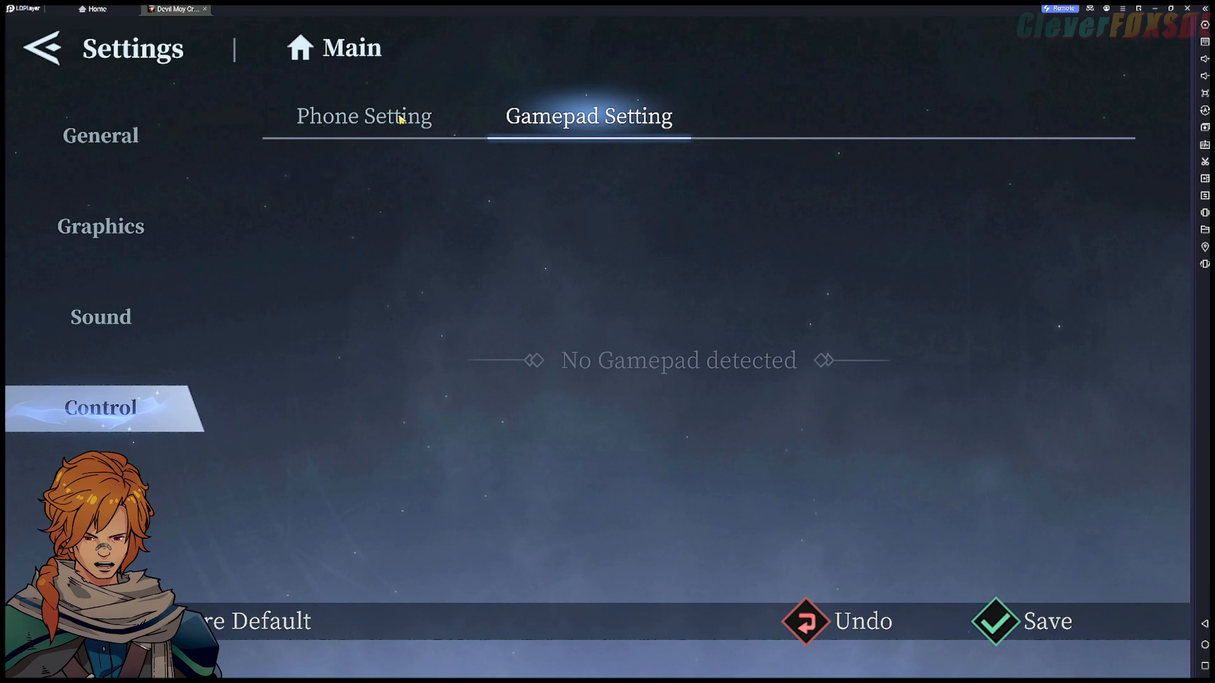
pyautogui.moveTo(184, 96)
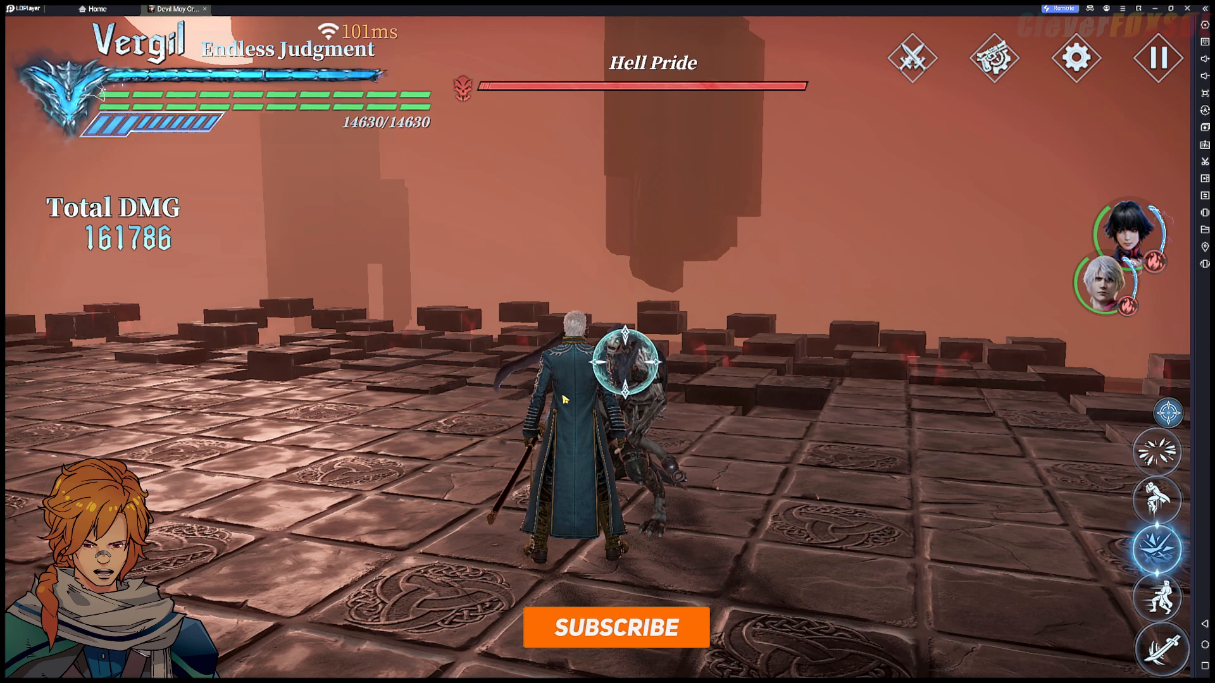
pyautogui.click(615, 628)
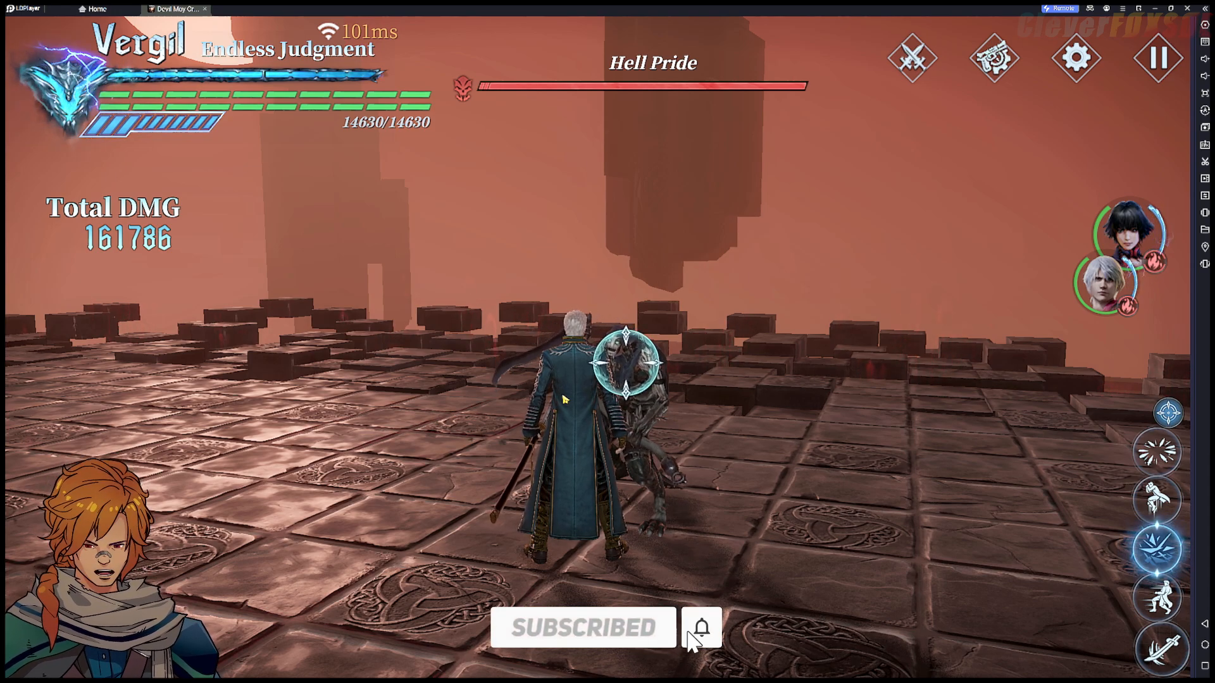